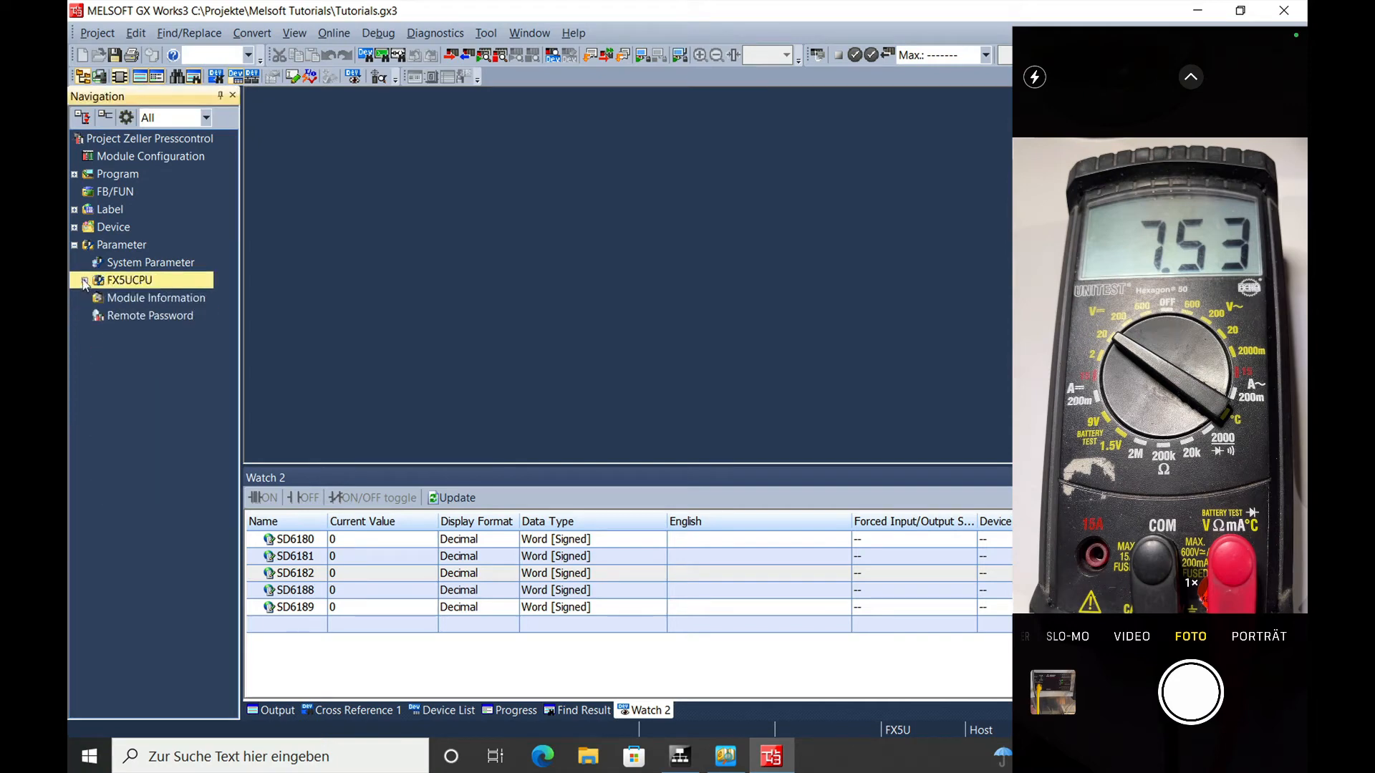
Step: Expand Parameter > FX5UCPU > Module Parameter in the Navigation tree and select Analog Output
left_click(122, 245)
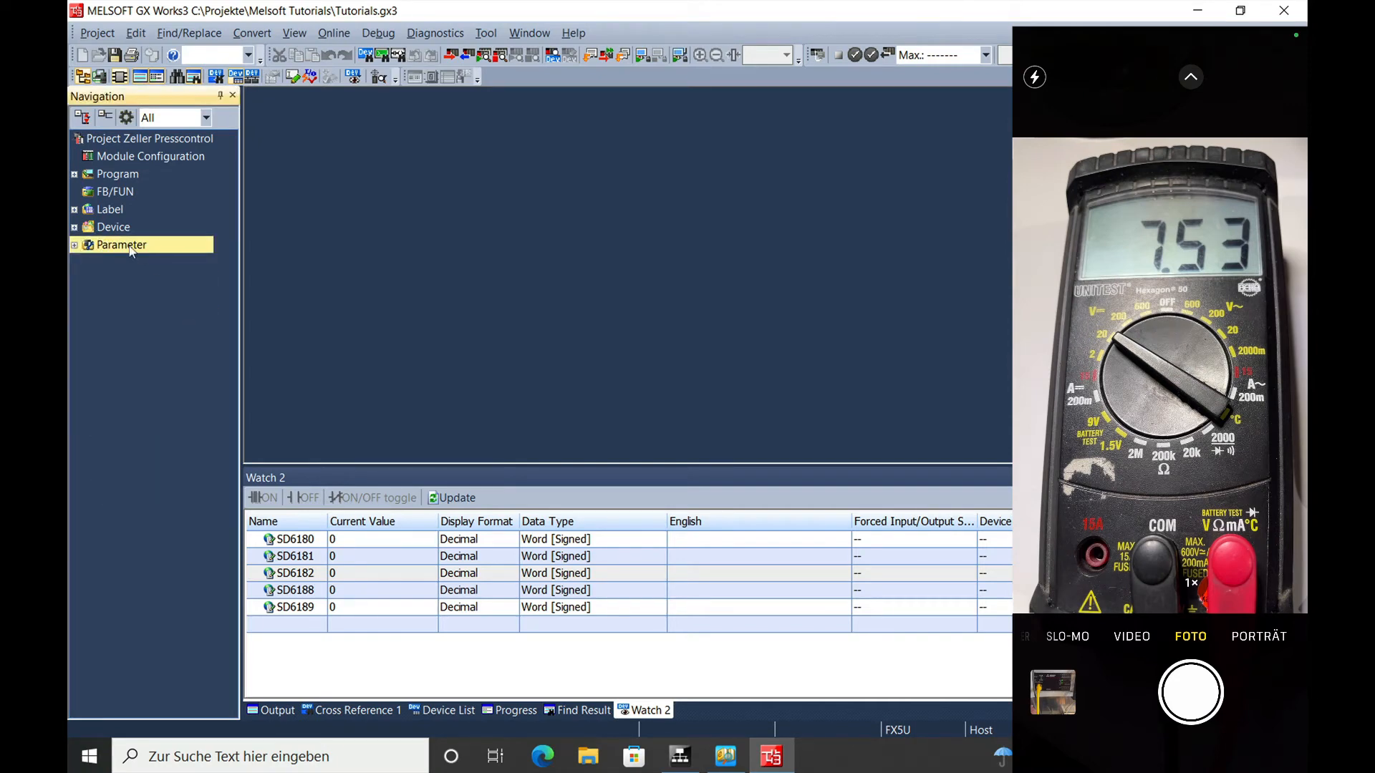
left_click(76, 245)
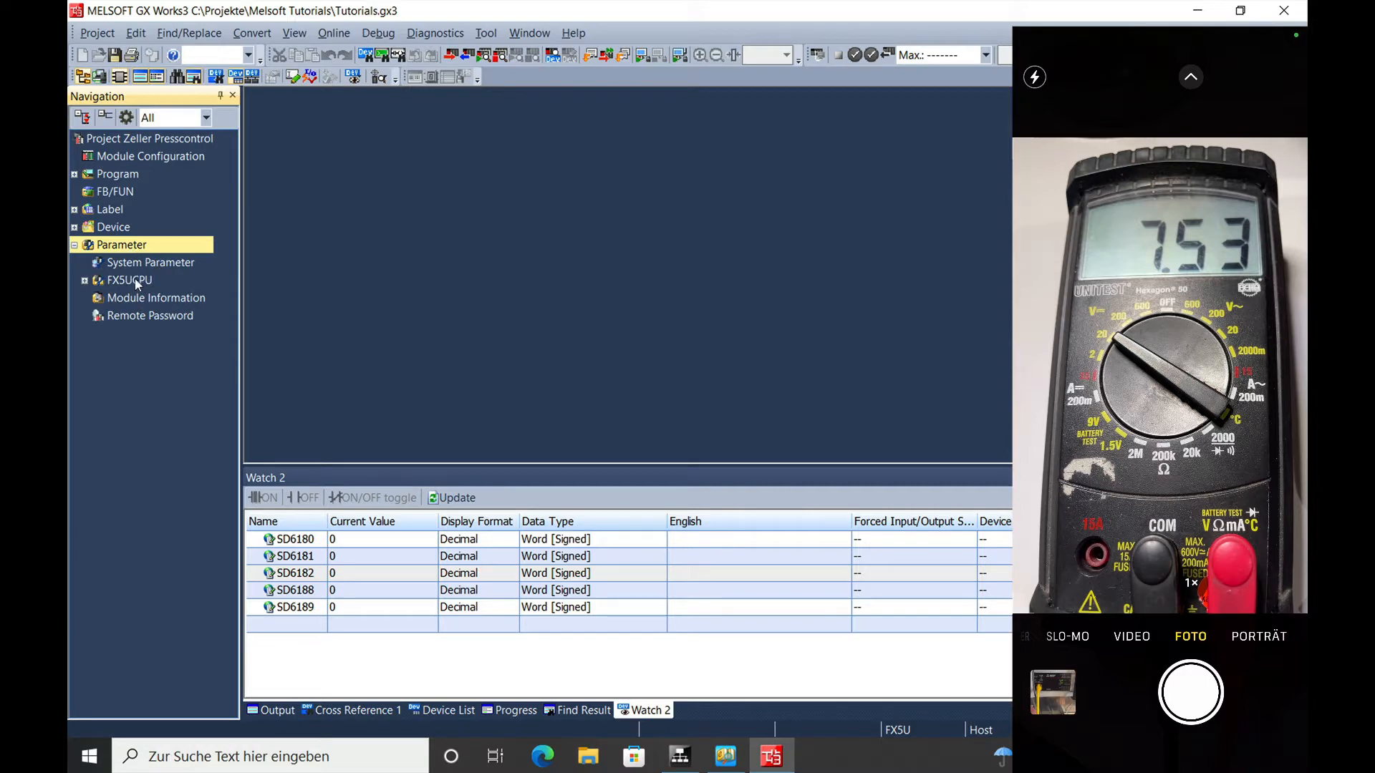
left_click(83, 279)
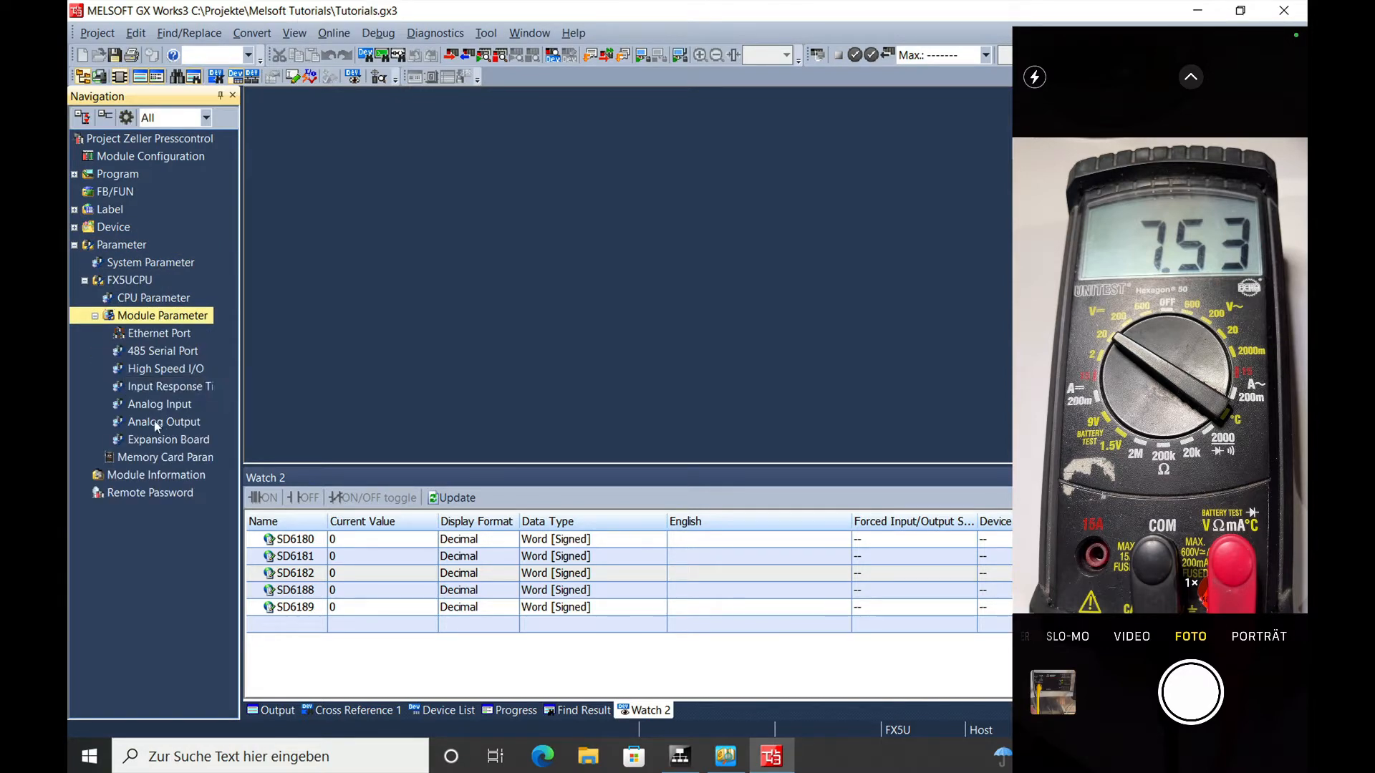
left_click(164, 421)
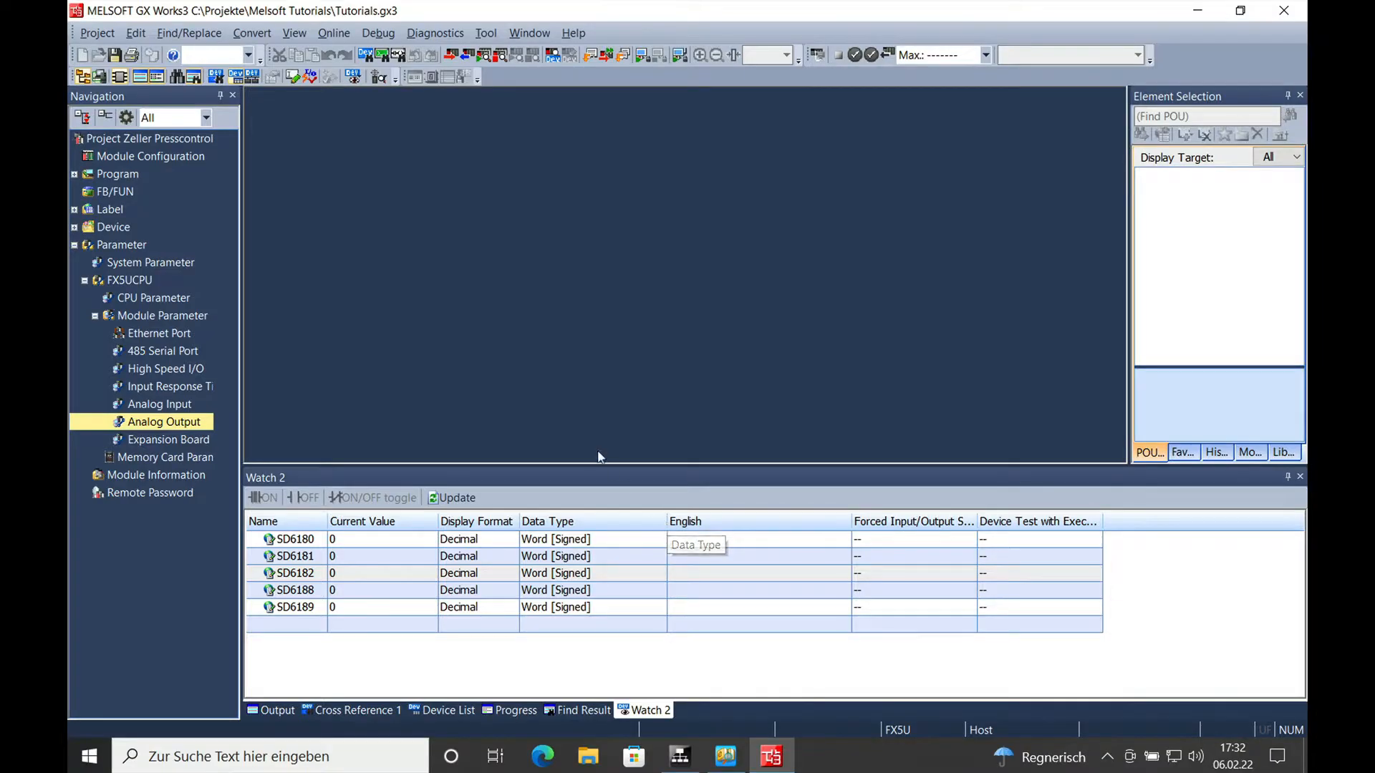
mouse_move(591, 449)
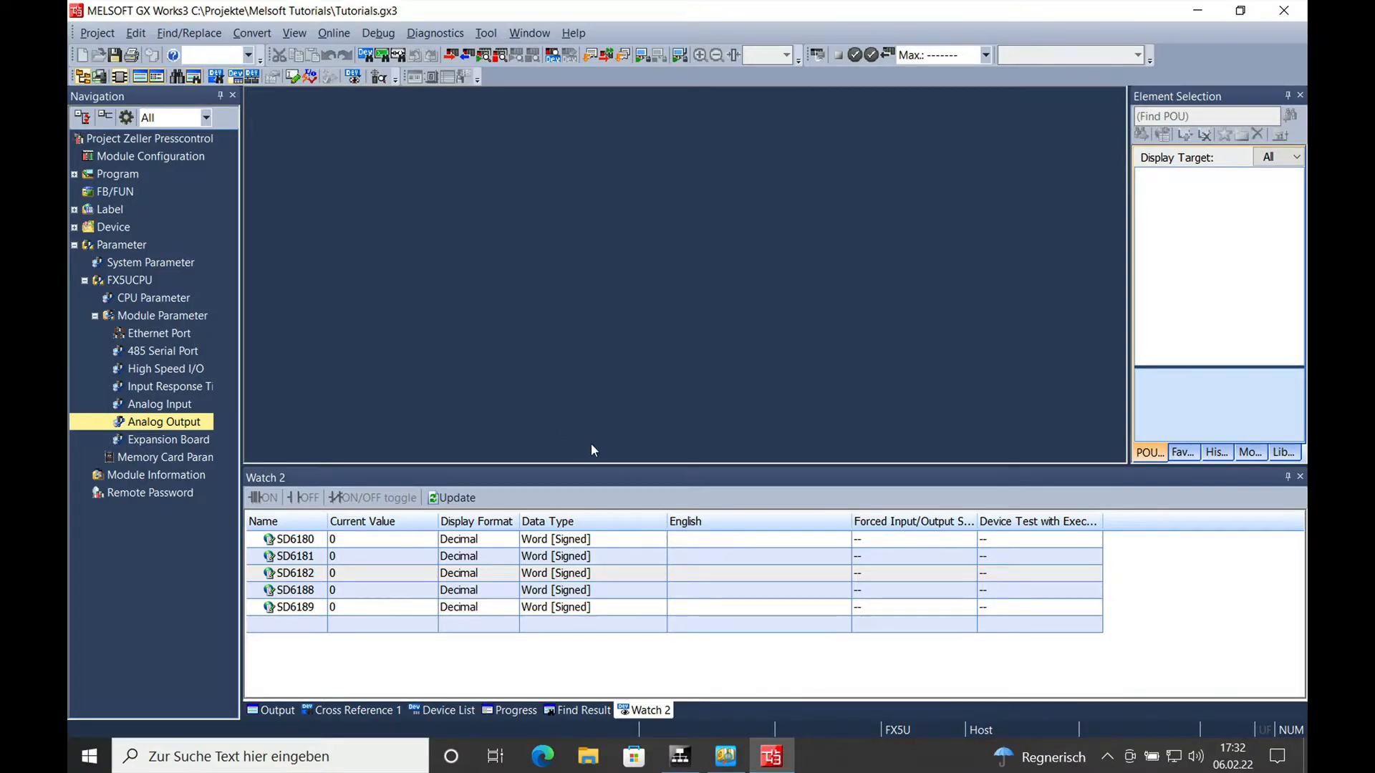
mouse_move(621, 457)
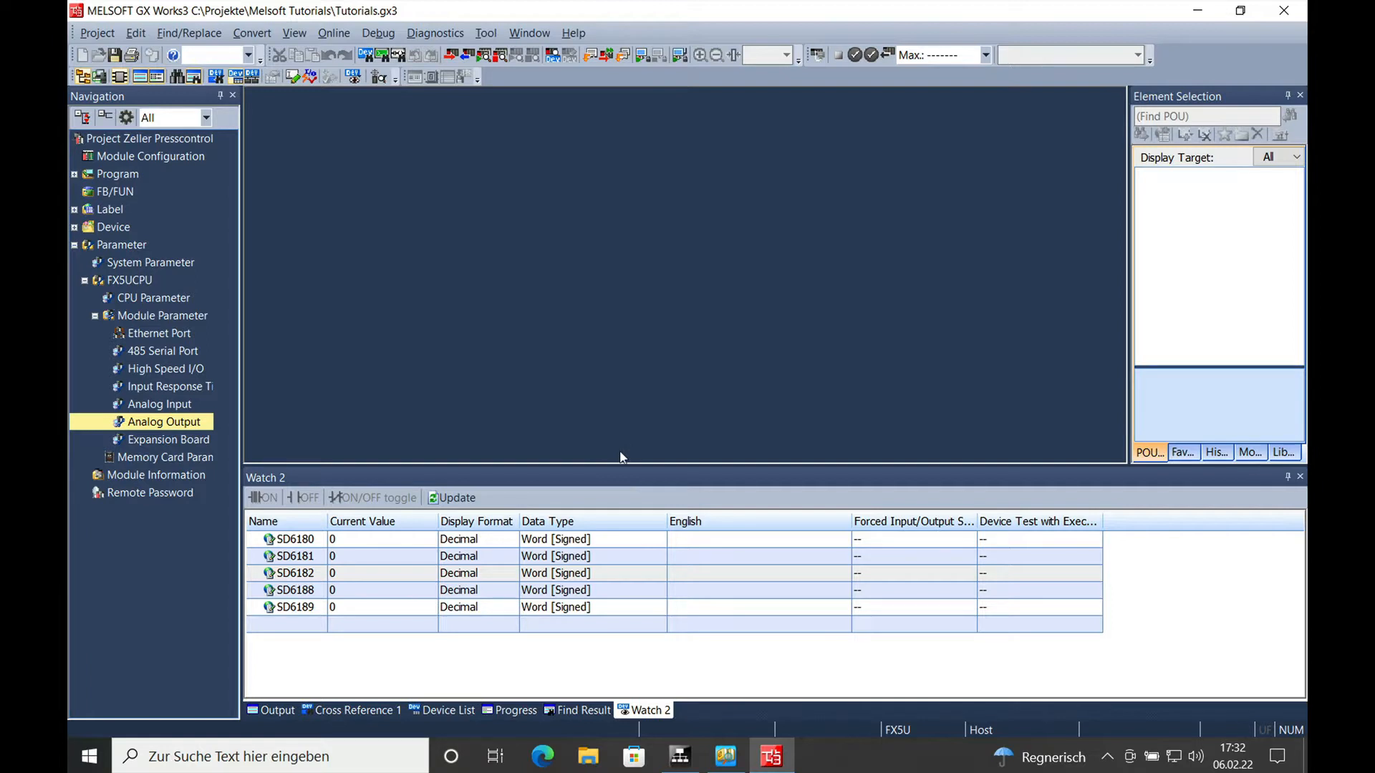
mouse_move(656, 463)
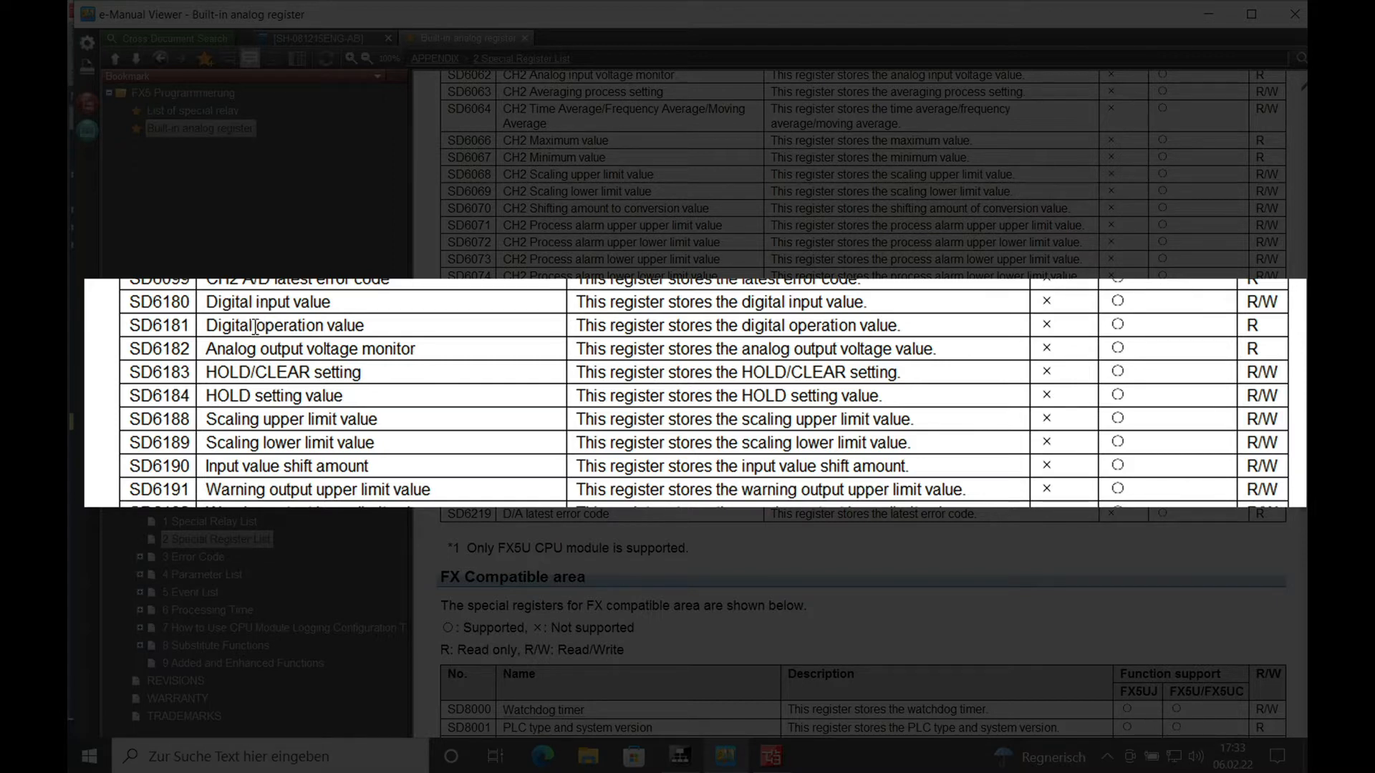
mouse_move(201, 341)
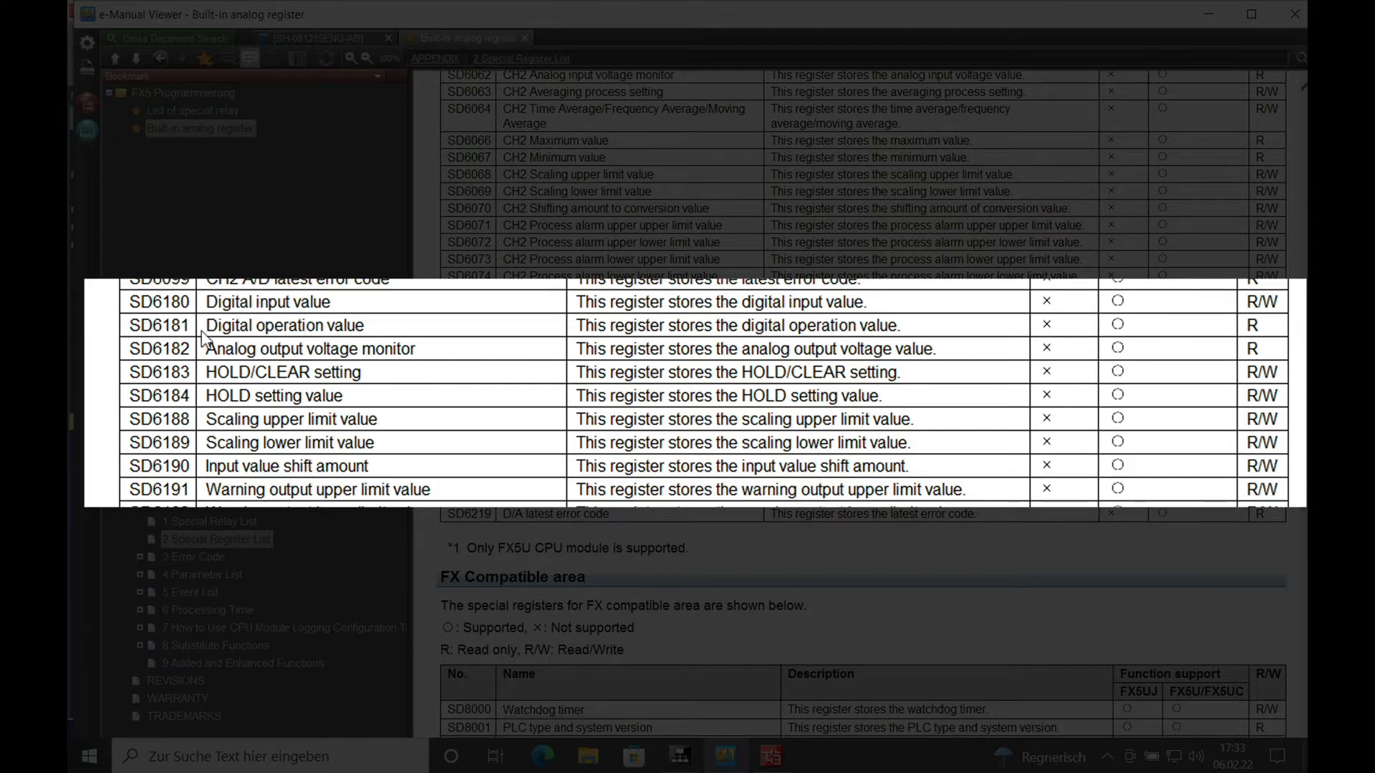
mouse_move(311, 342)
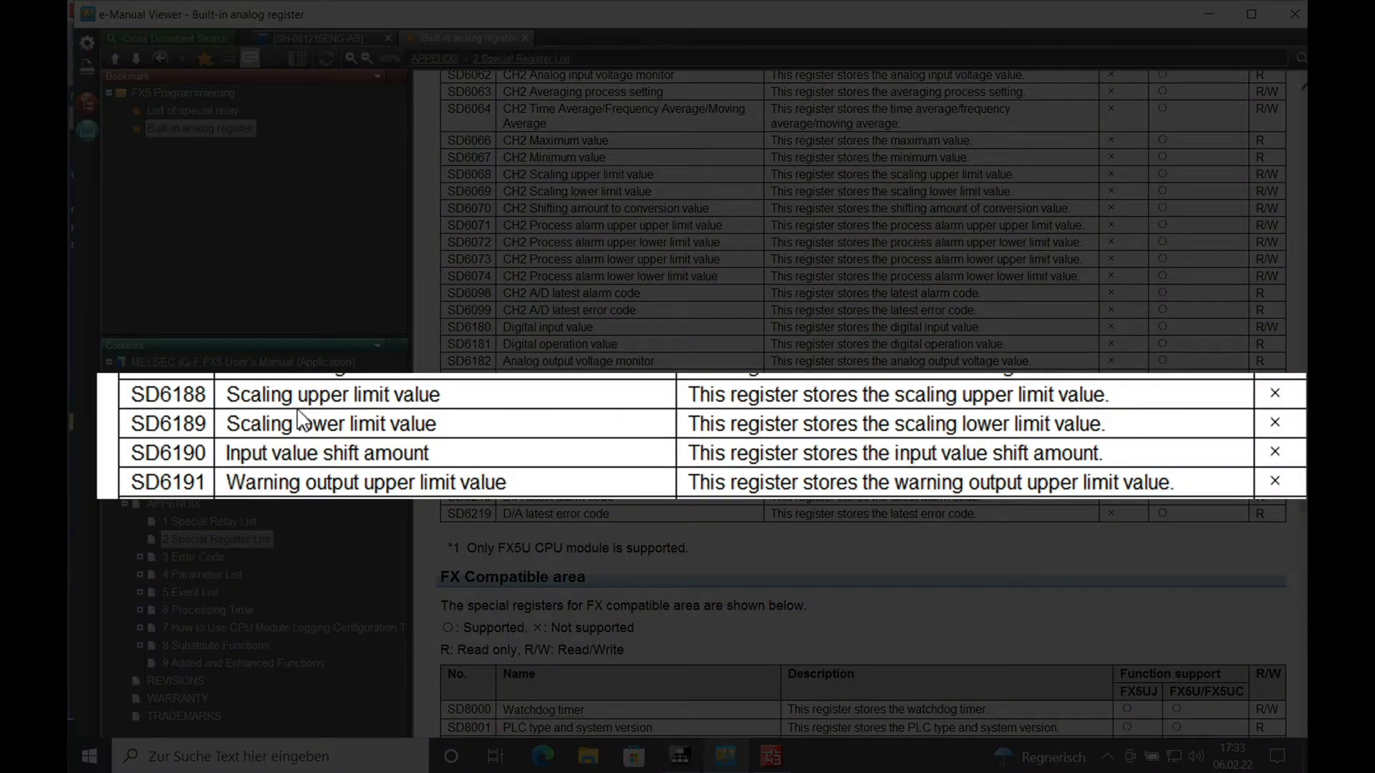
mouse_move(430, 408)
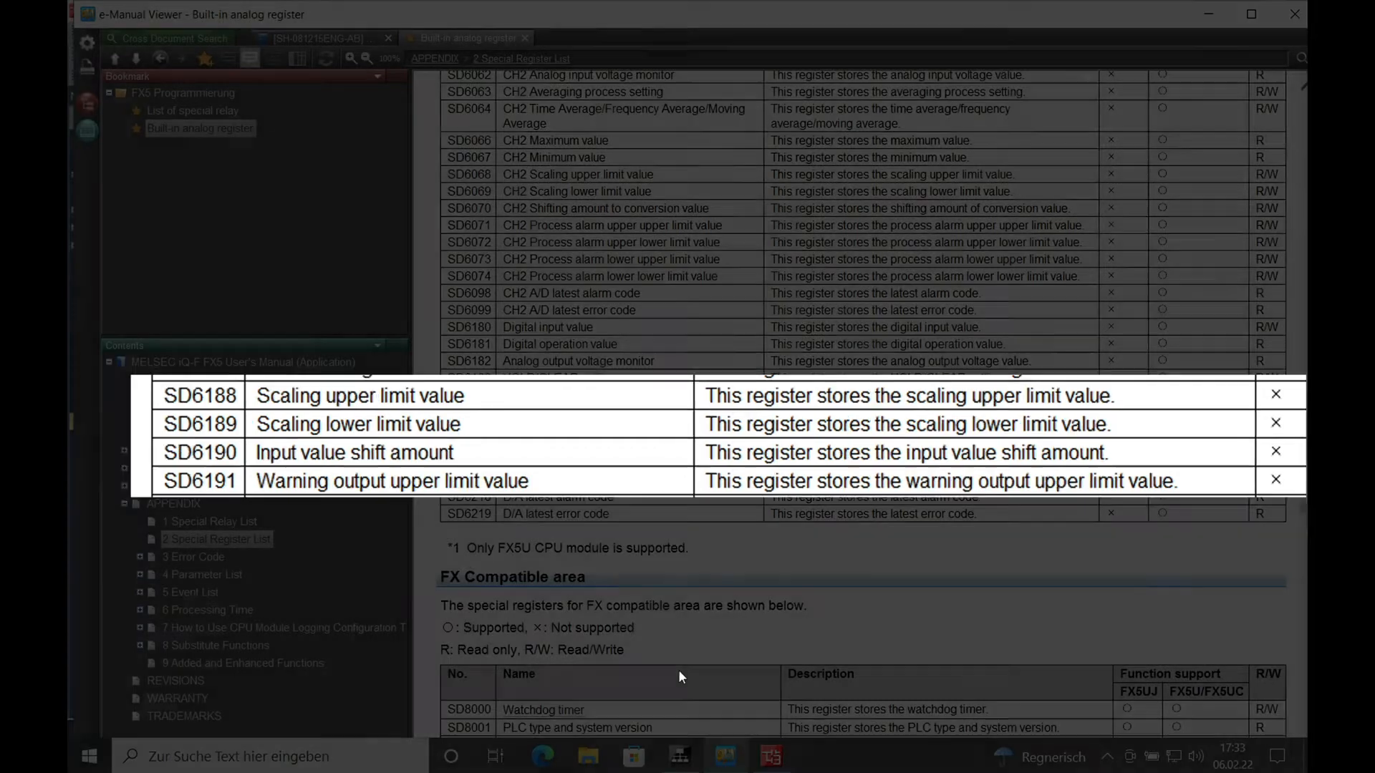
Step: Return to GX Works3 after reviewing the SD6180–SD6191 special registers in the manual
left_click(771, 756)
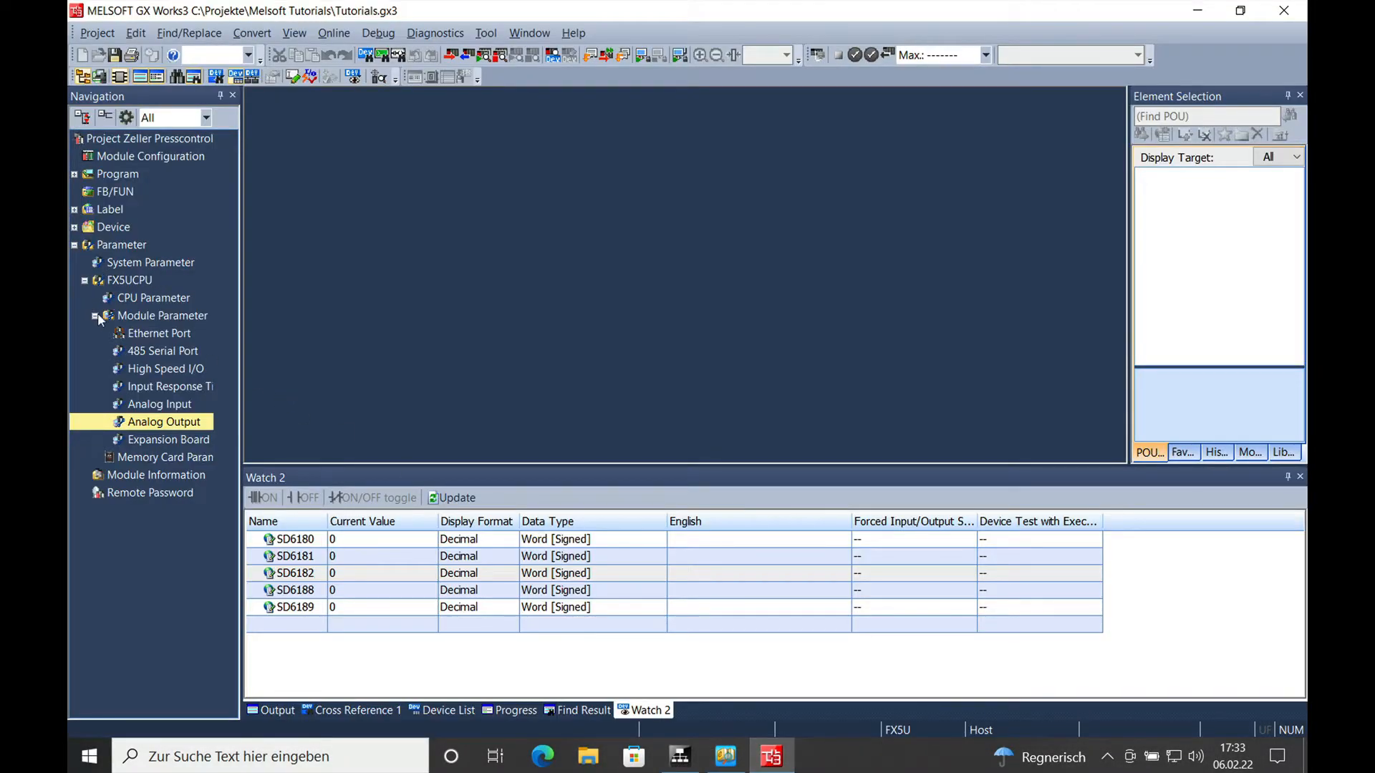
Step: Re-expand Parameter > FX5UCPU > Module Parameter to reach the Analog Output settings
left_click(76, 245)
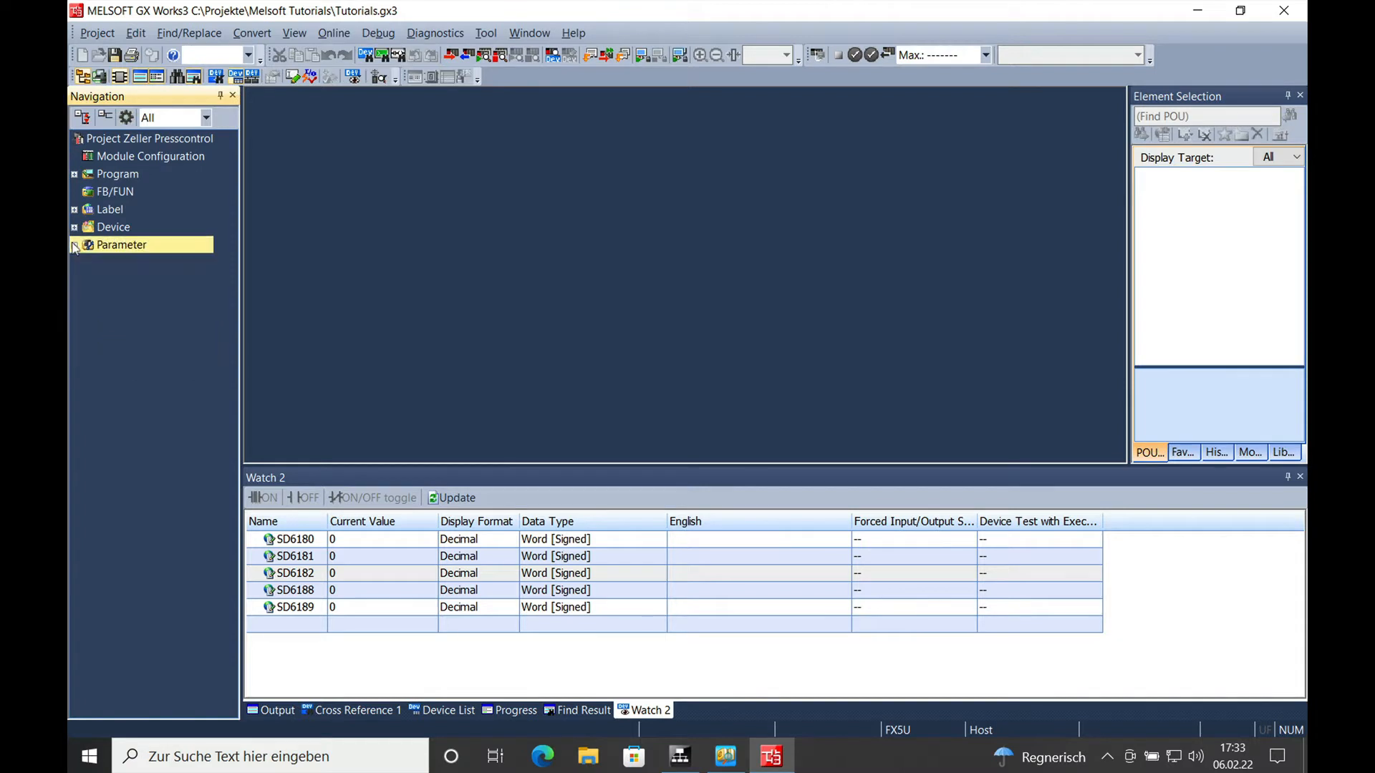
left_click(75, 245)
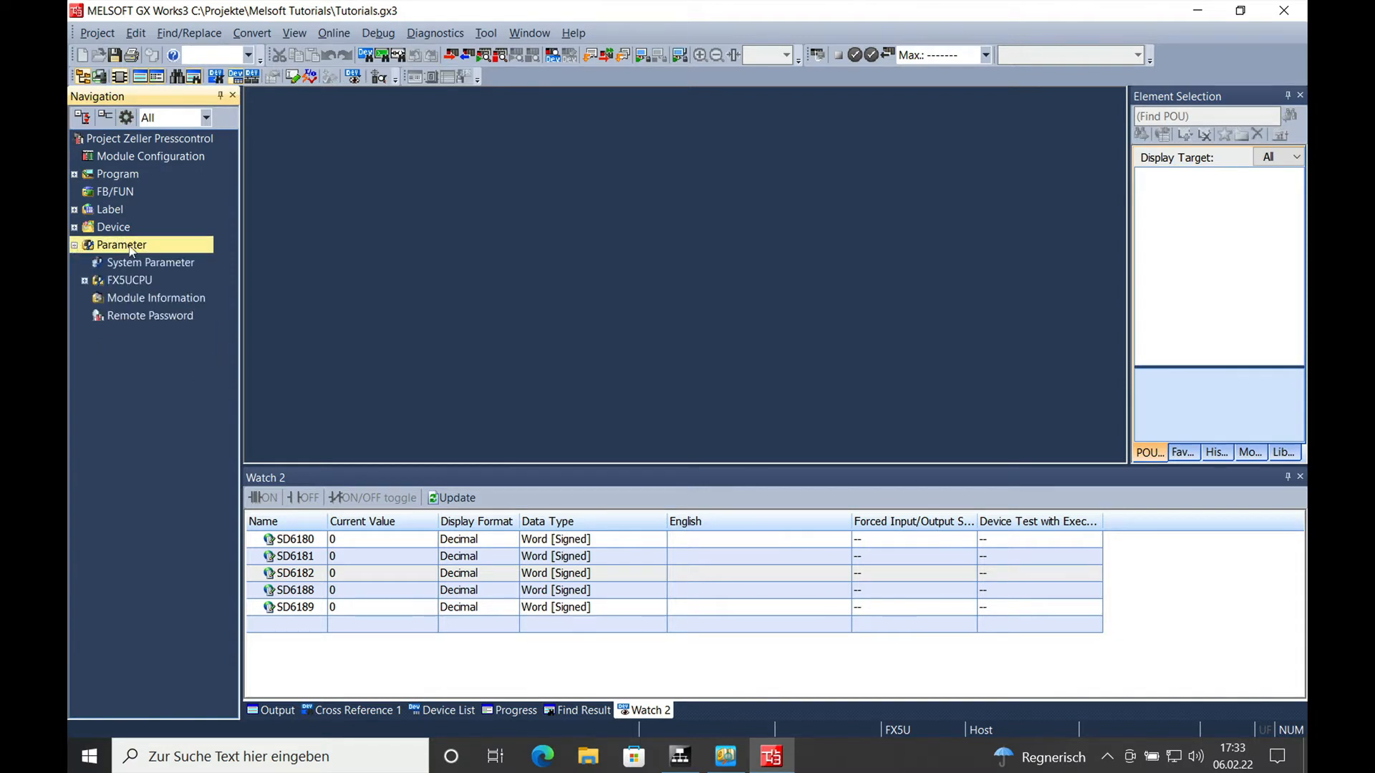
left_click(129, 279)
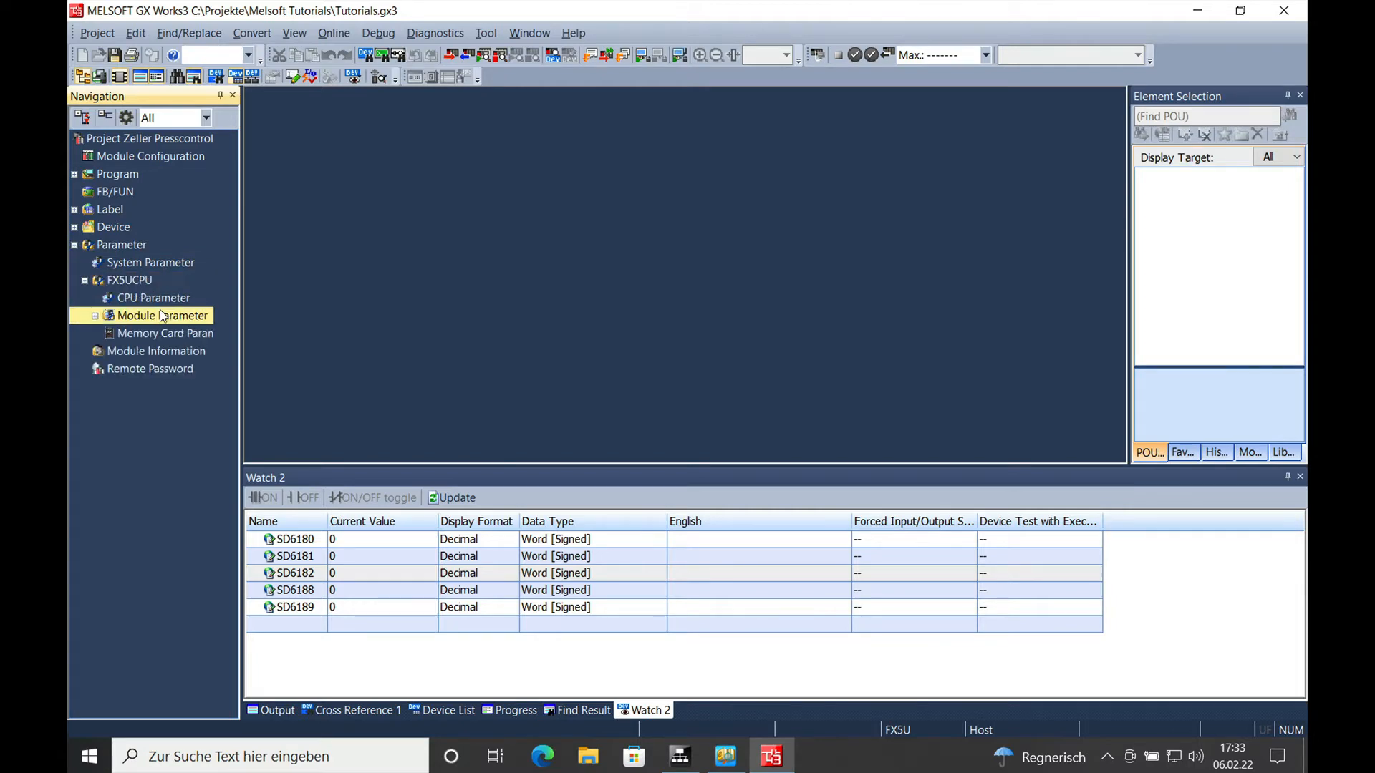
left_click(161, 315)
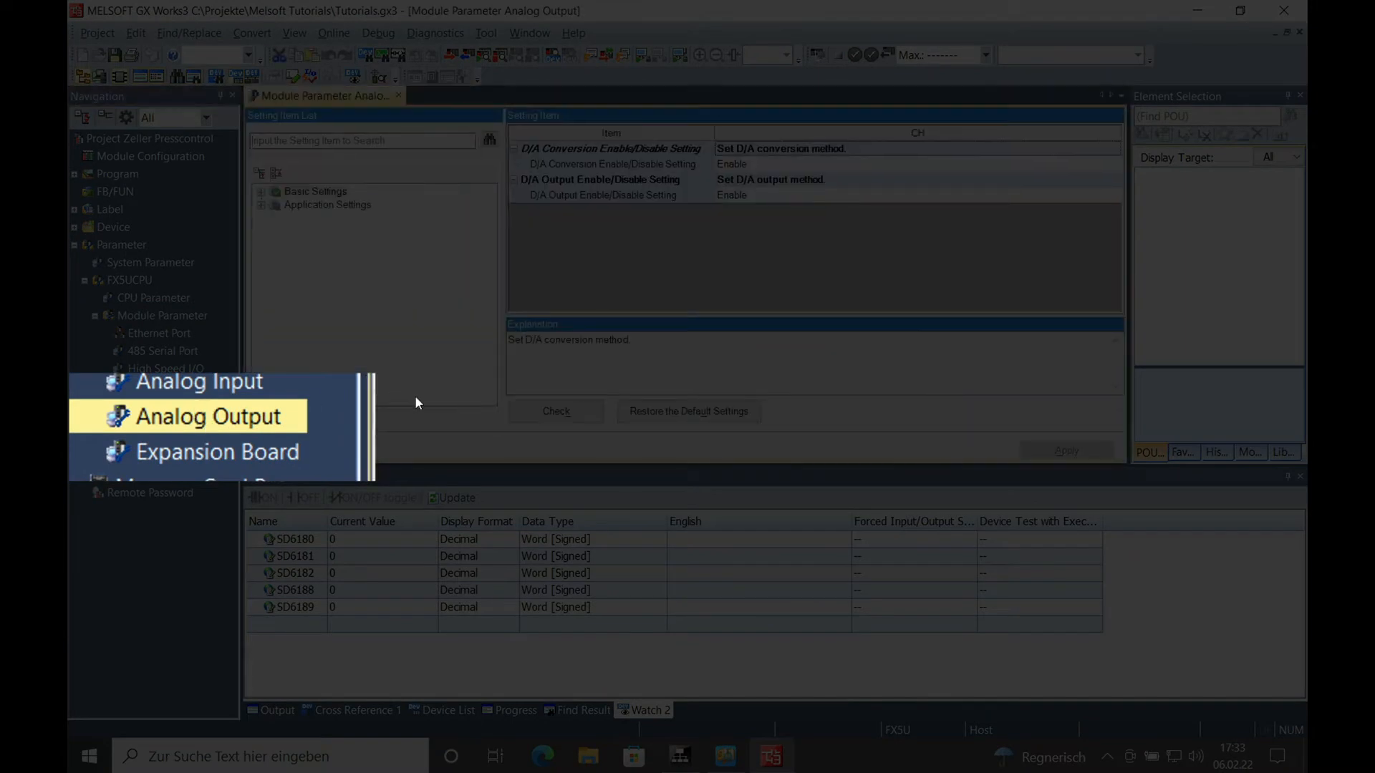
Step: Show the Application Settings of the Analog Output module parameters
left_click(208, 416)
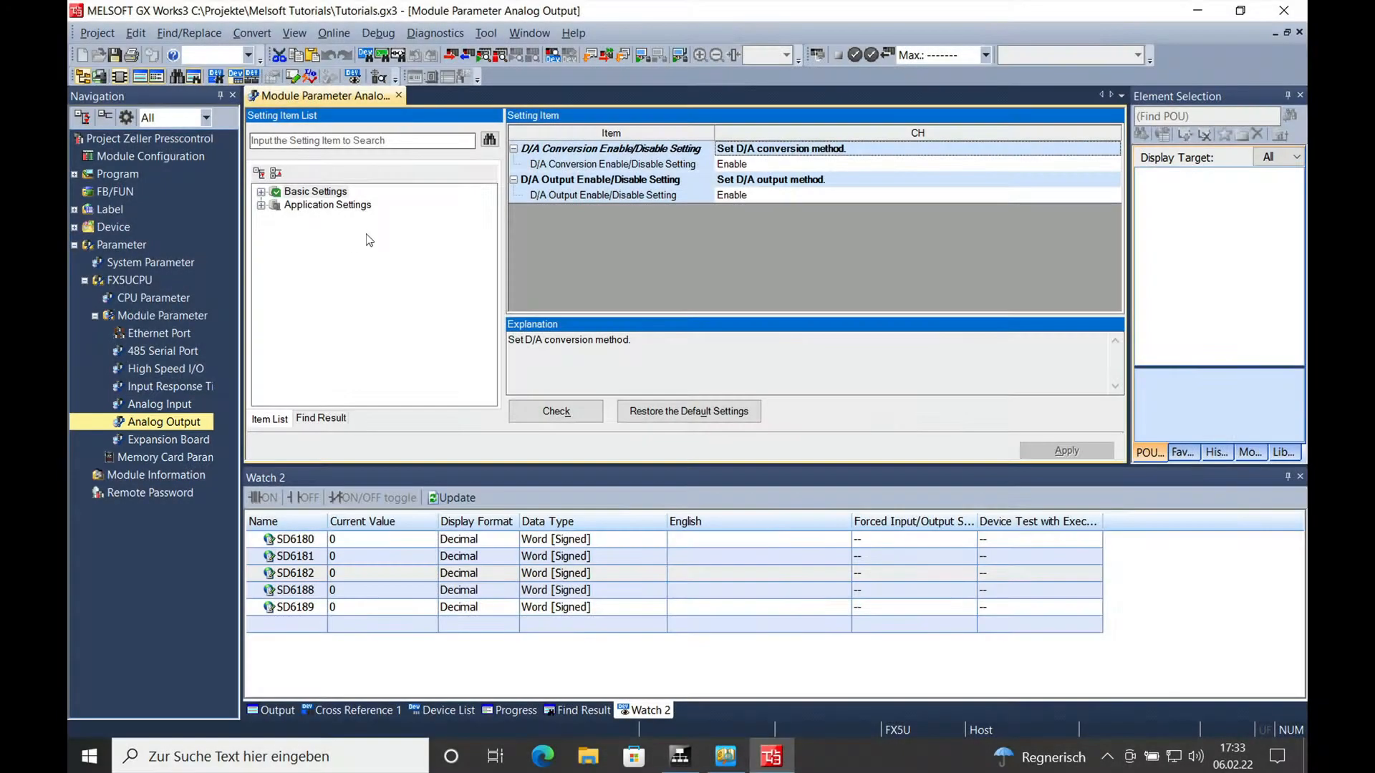
mouse_move(315, 210)
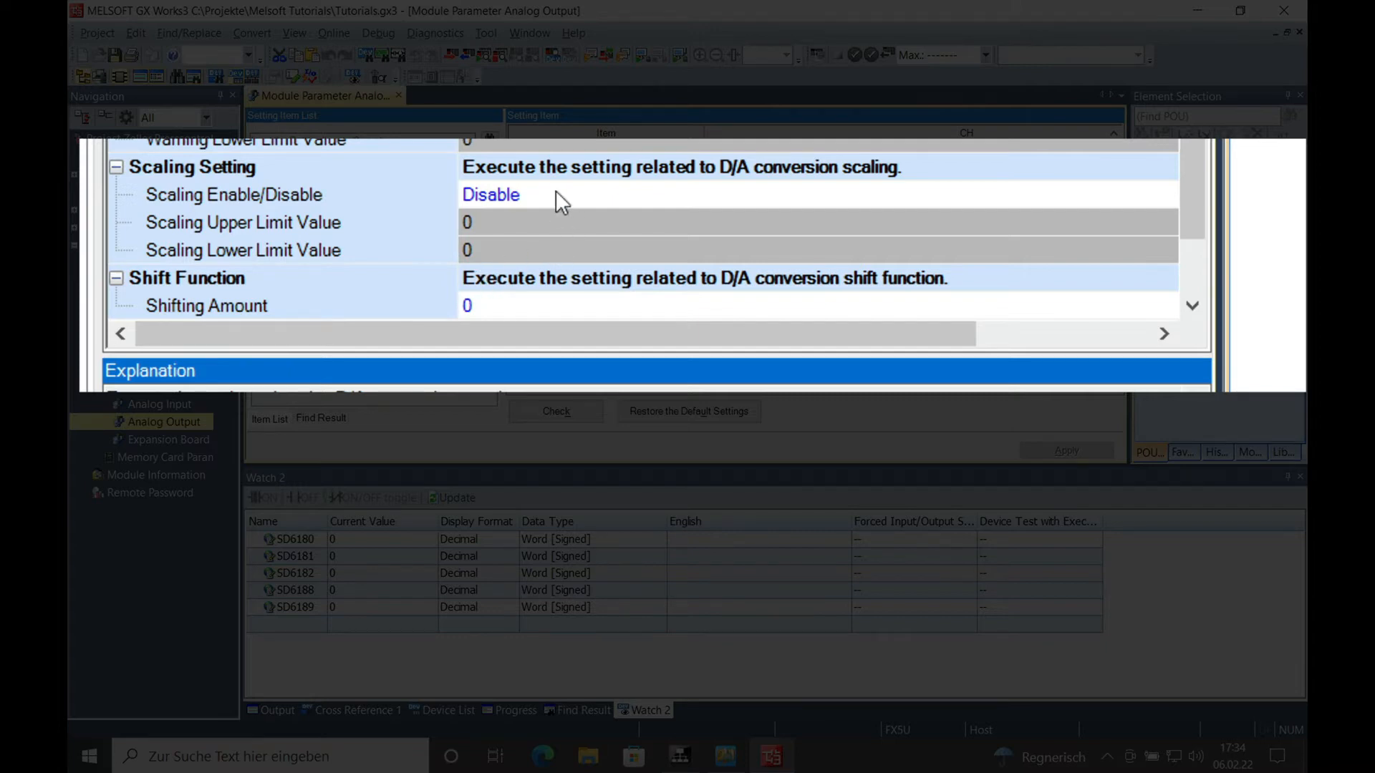
Step: Enable scaling with Scaling Upper Limit Value 100 and Scaling Lower Limit Value 1
left_click(491, 194)
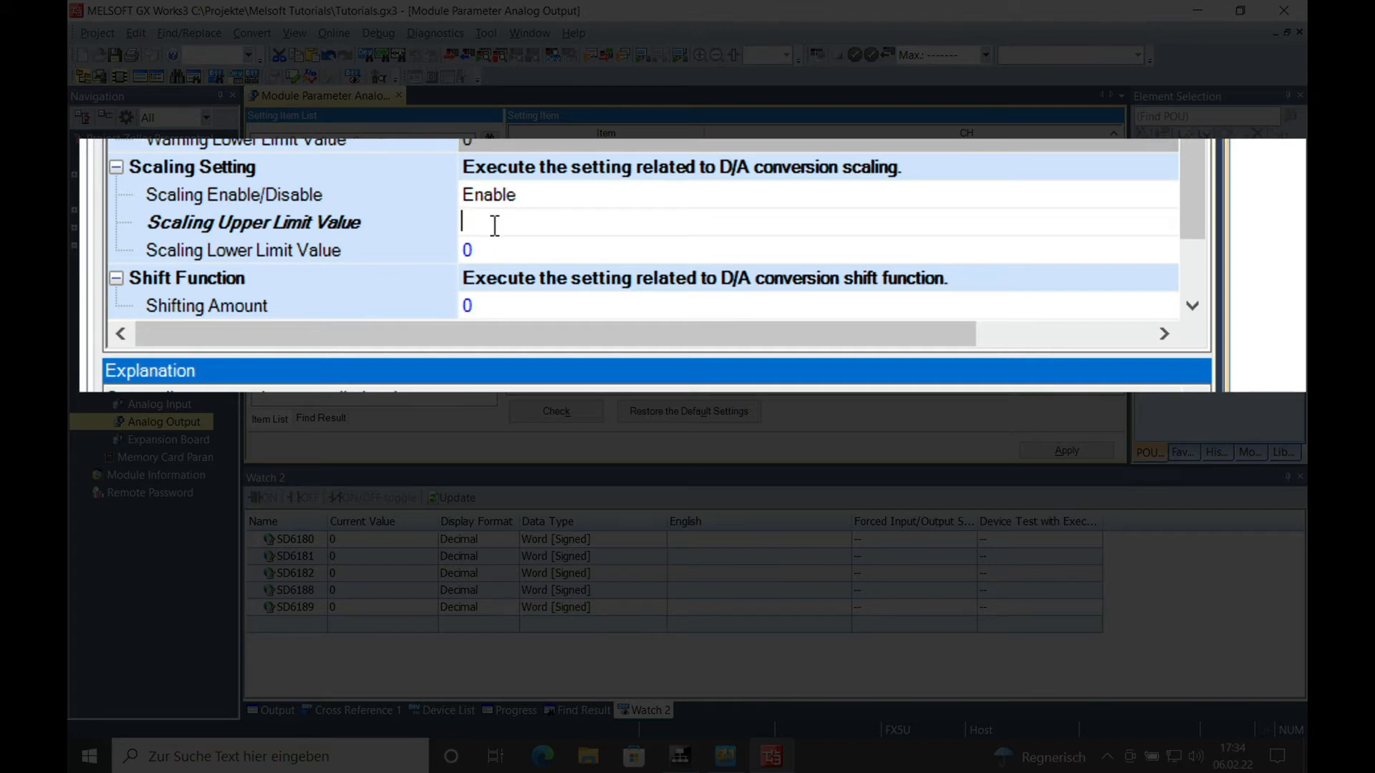
type("100")
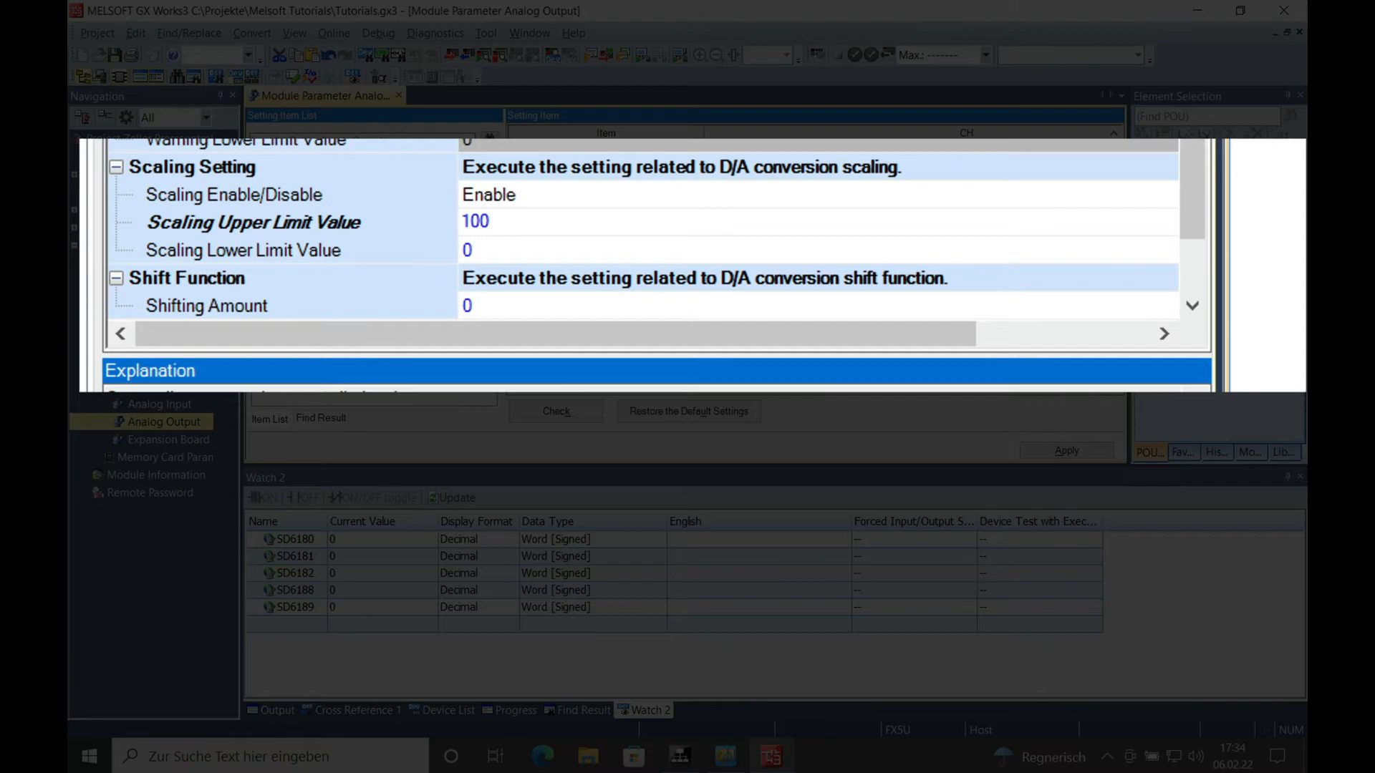
left_click(614, 249)
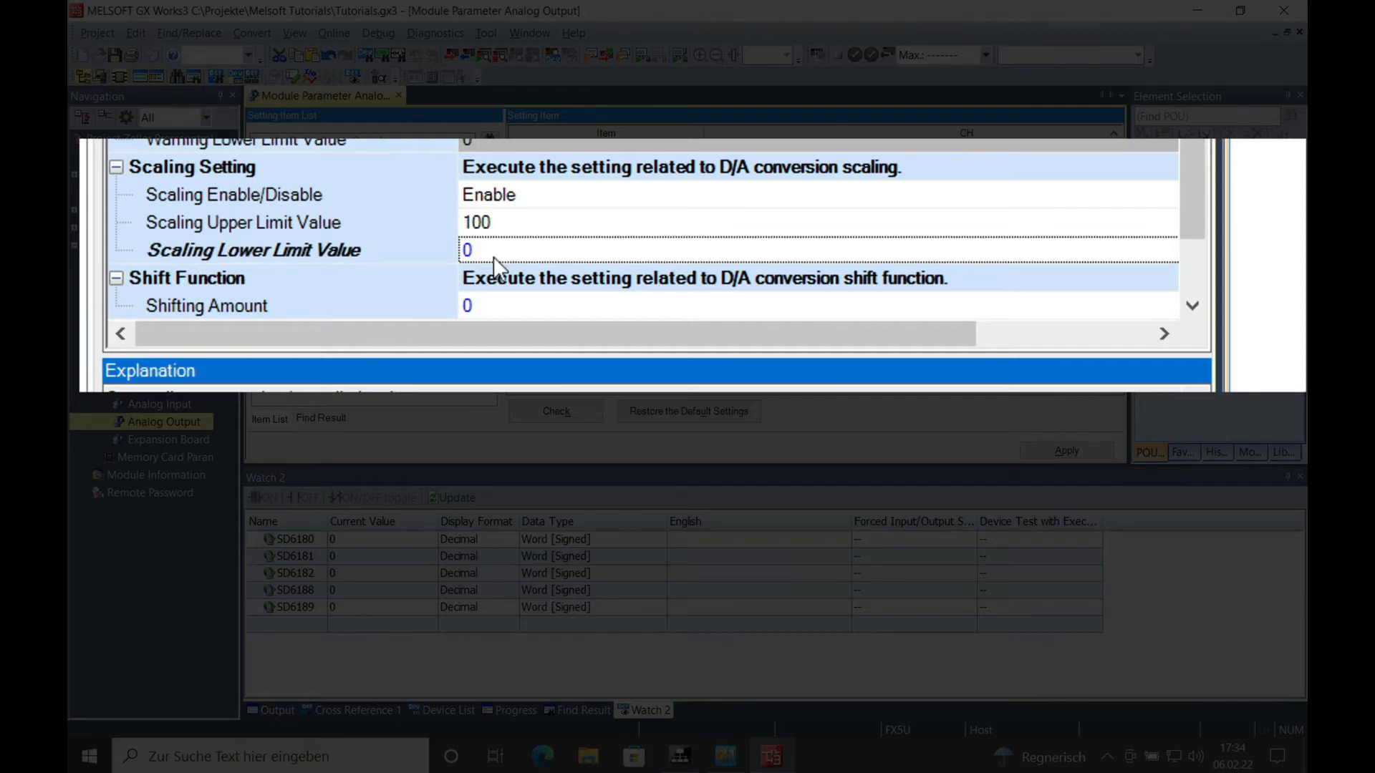
left_click(469, 249)
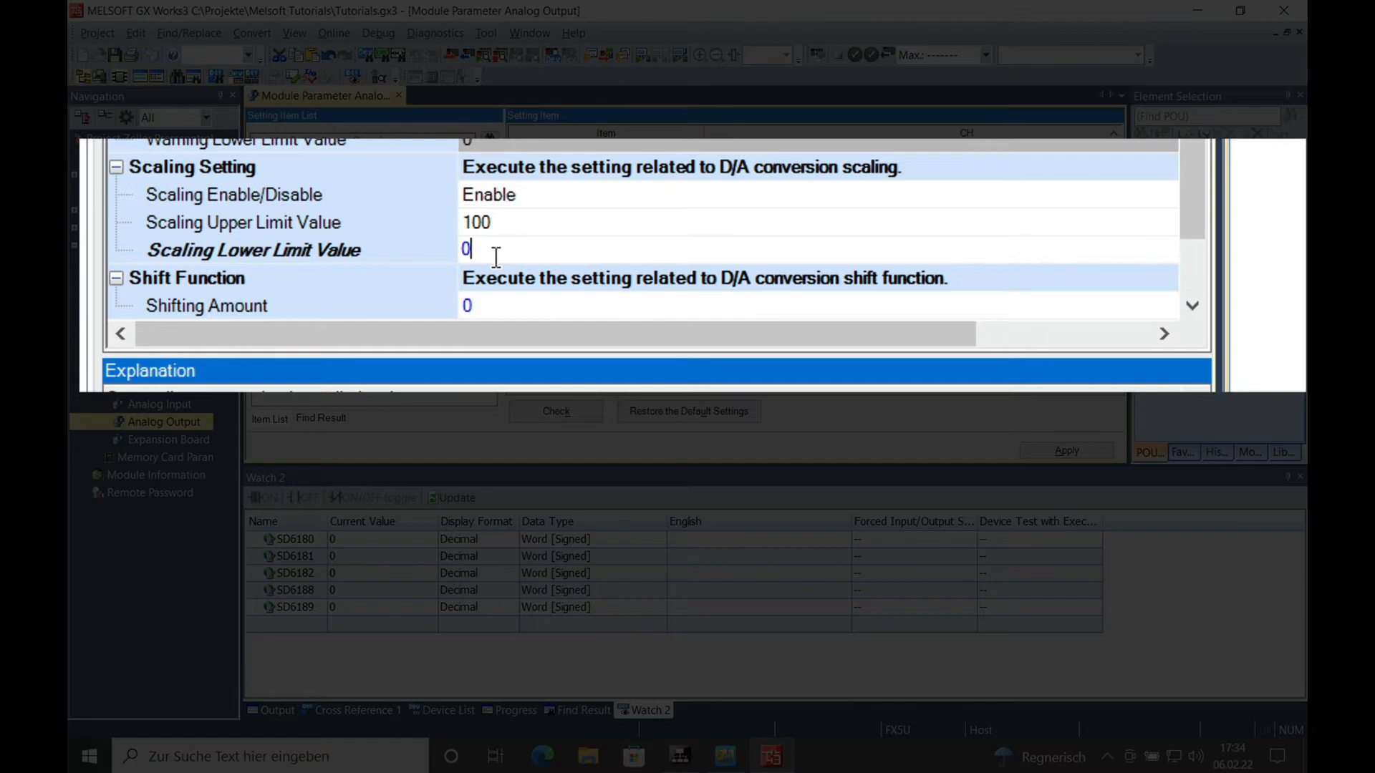
type("1")
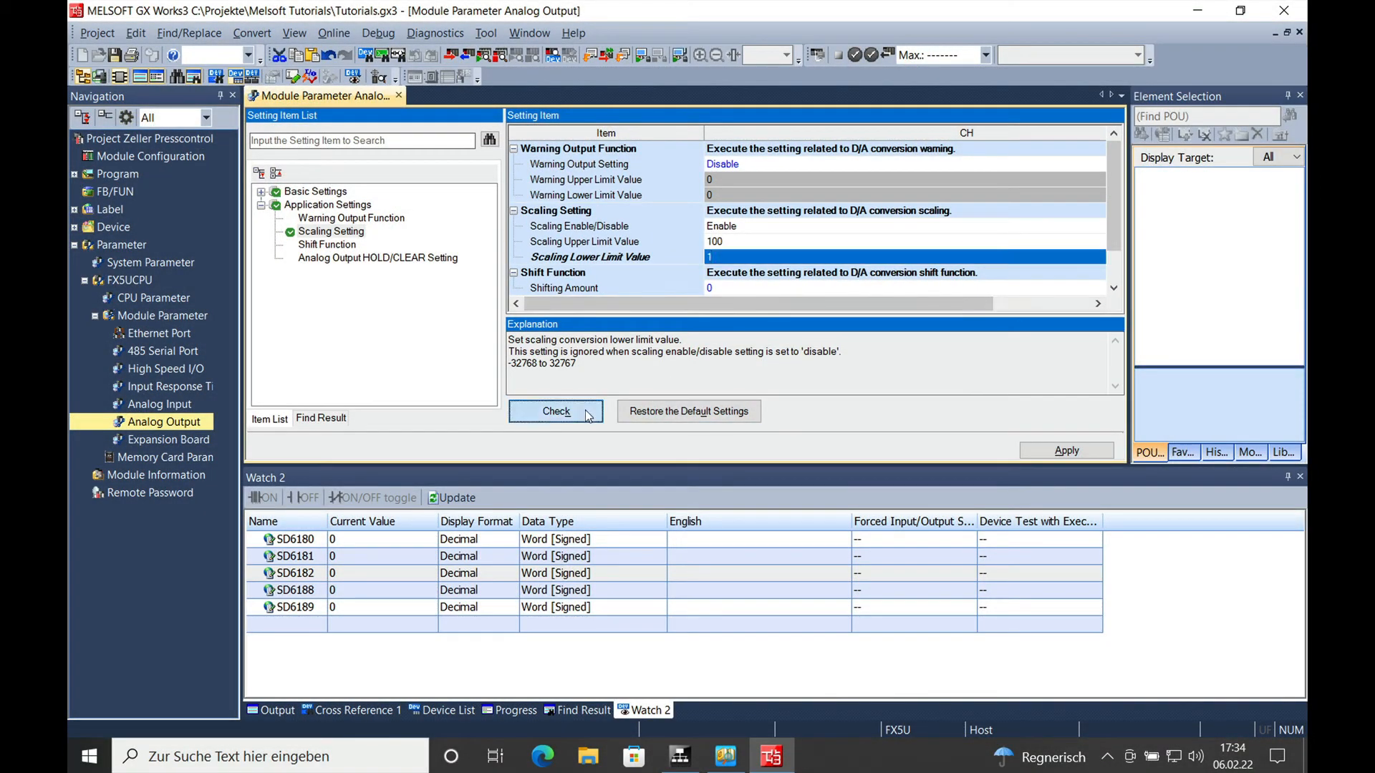
Step: Check and apply the Analog Output settings, then start Write to PLC
left_click(555, 411)
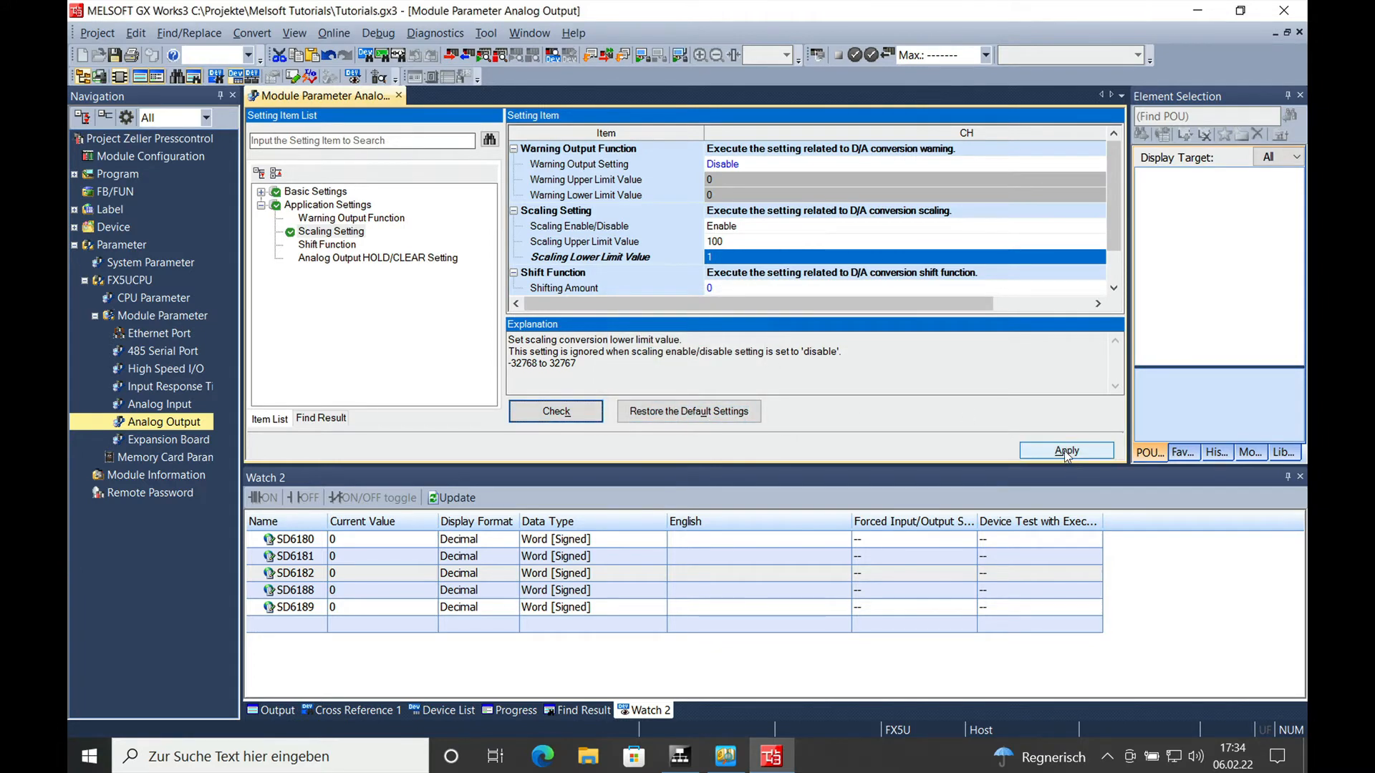
left_click(1065, 449)
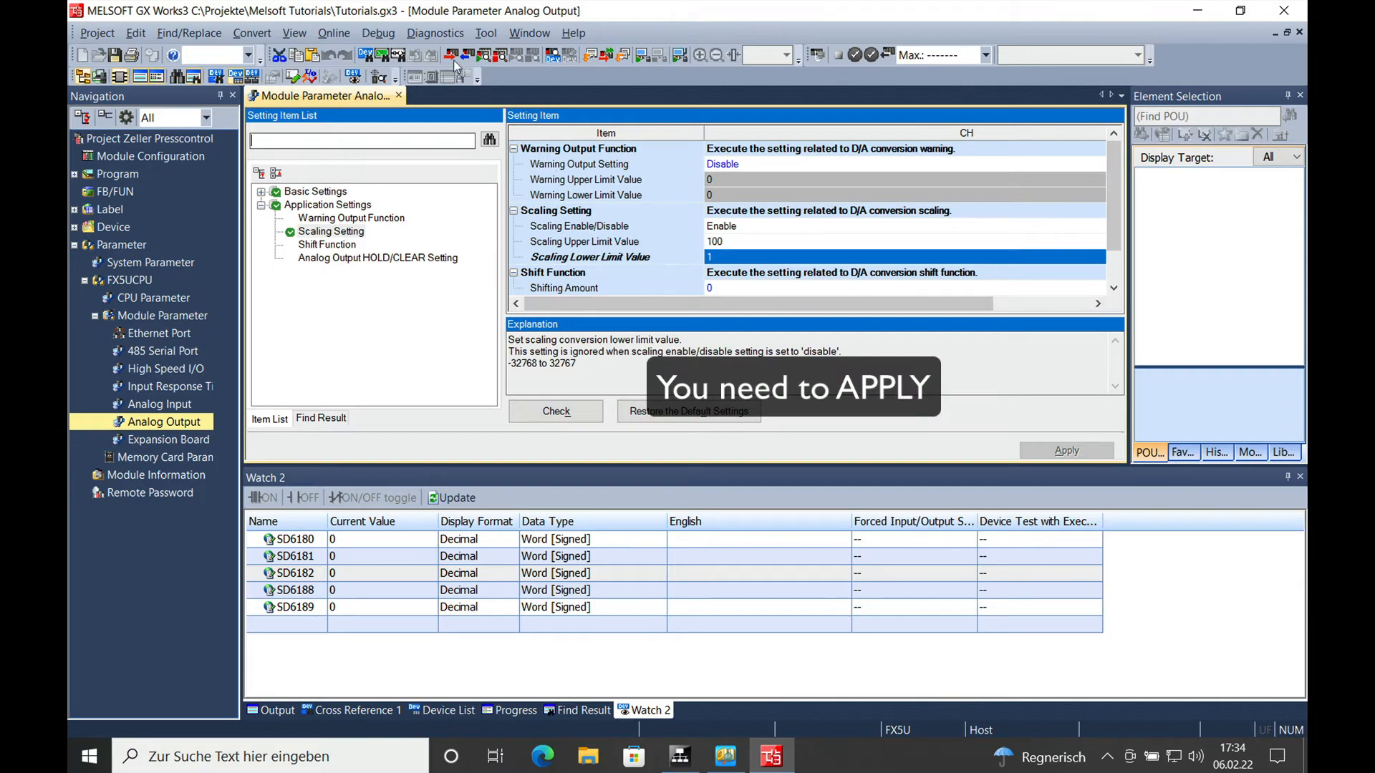
left_click(452, 54)
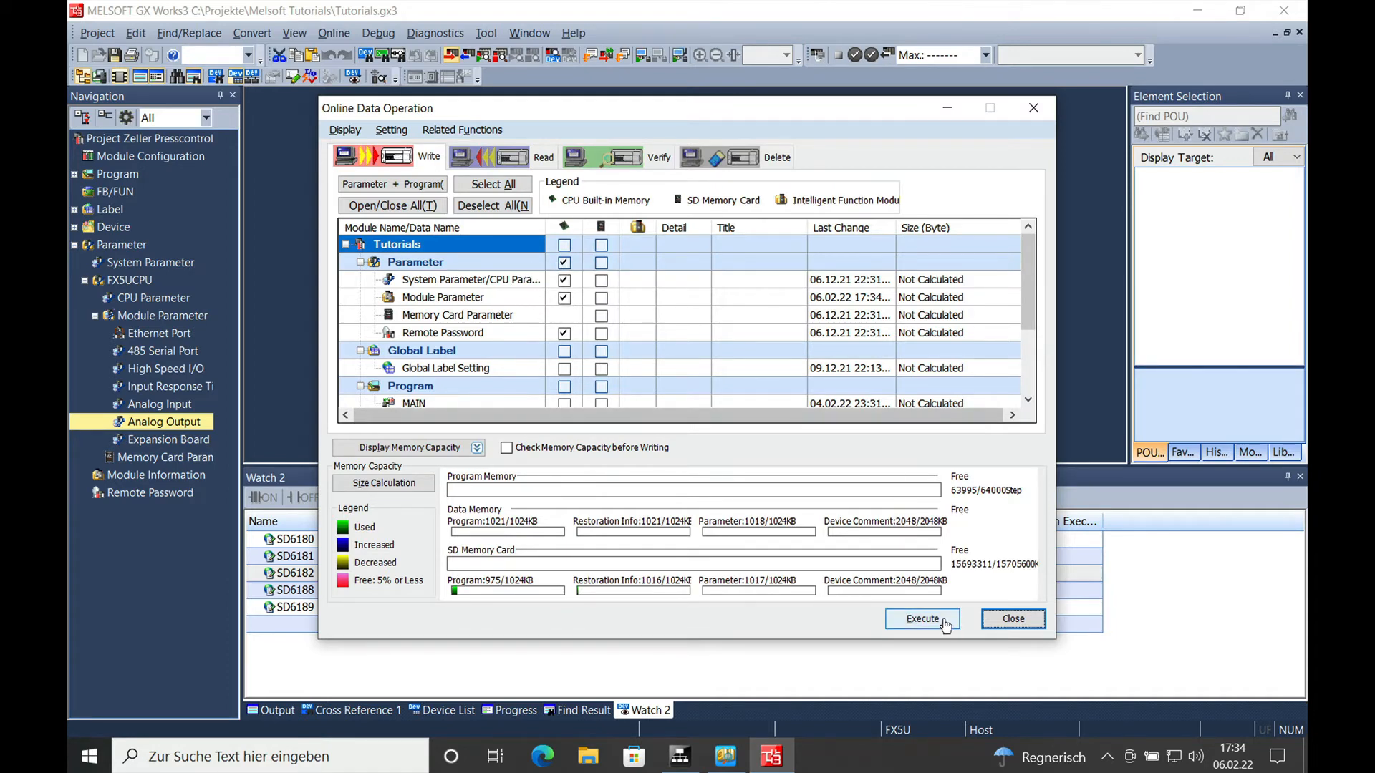
Step: Execute the parameter write, agreeing to remote STOP the CPU, and acknowledge completion
left_click(920, 619)
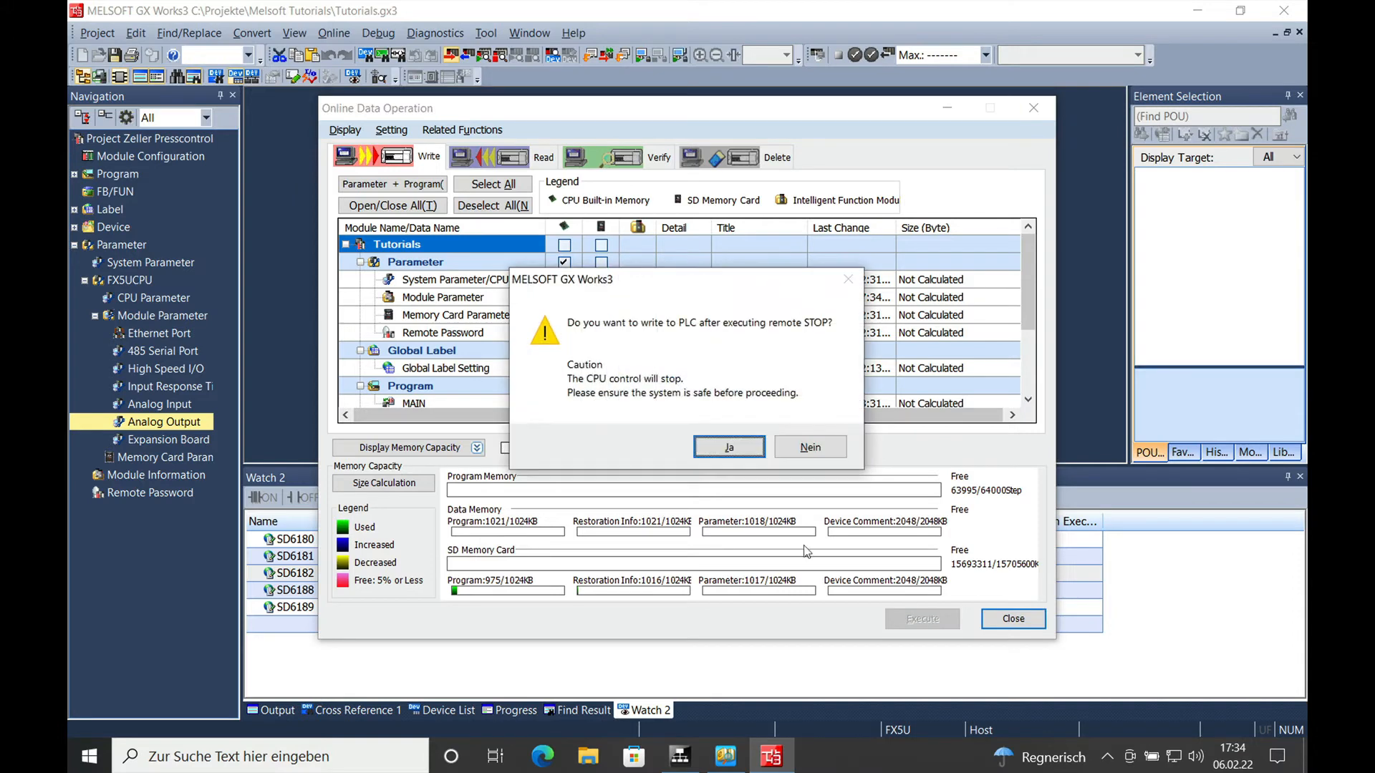
left_click(728, 447)
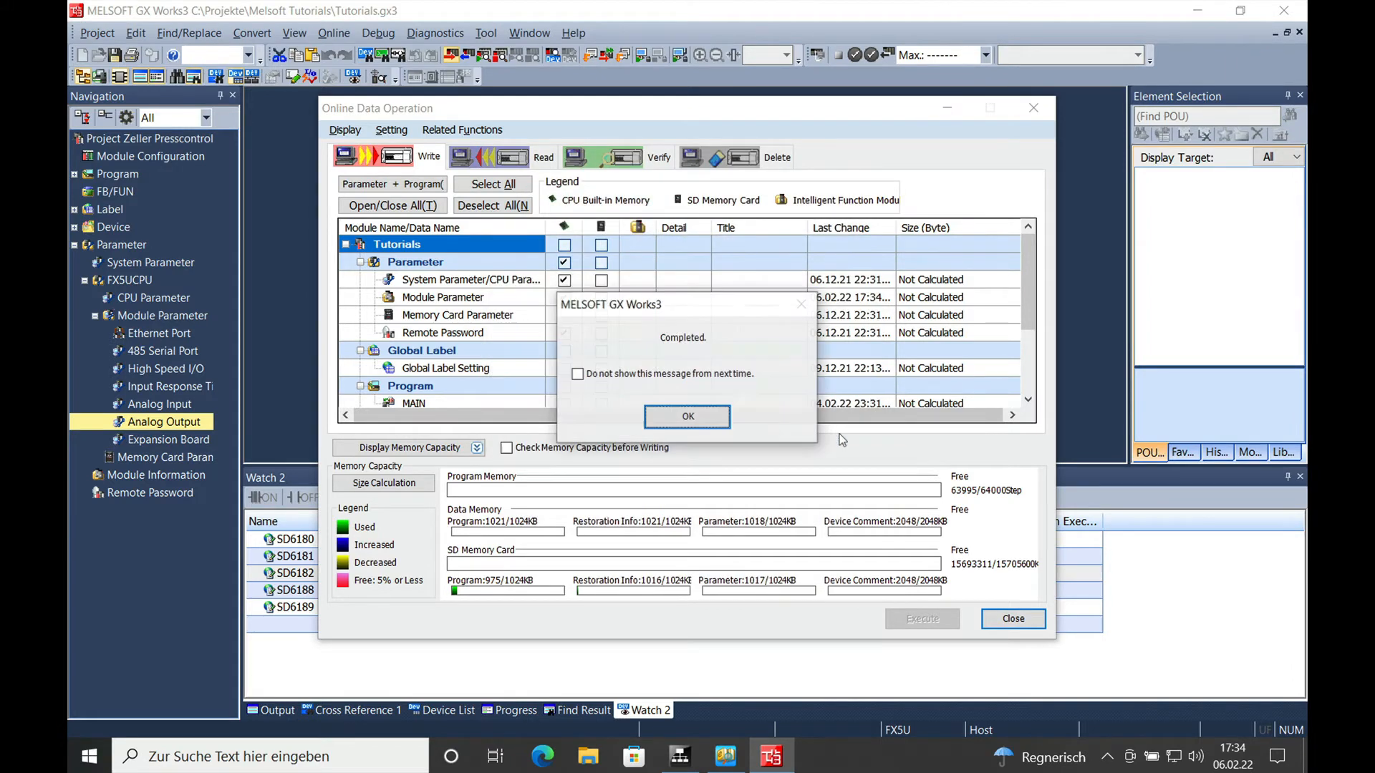
left_click(687, 416)
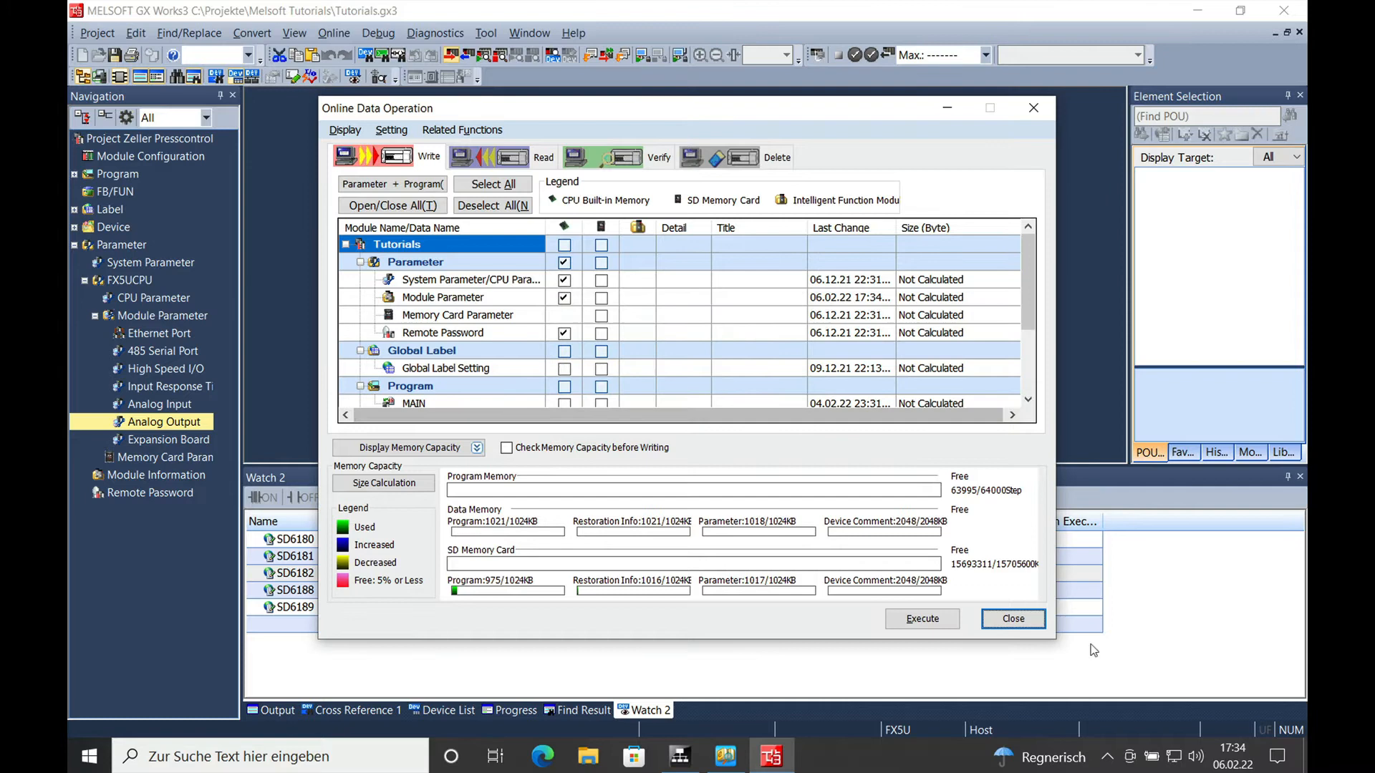
Step: Close the write dialog and choose RESET in Online > Remote Operation
left_click(1013, 619)
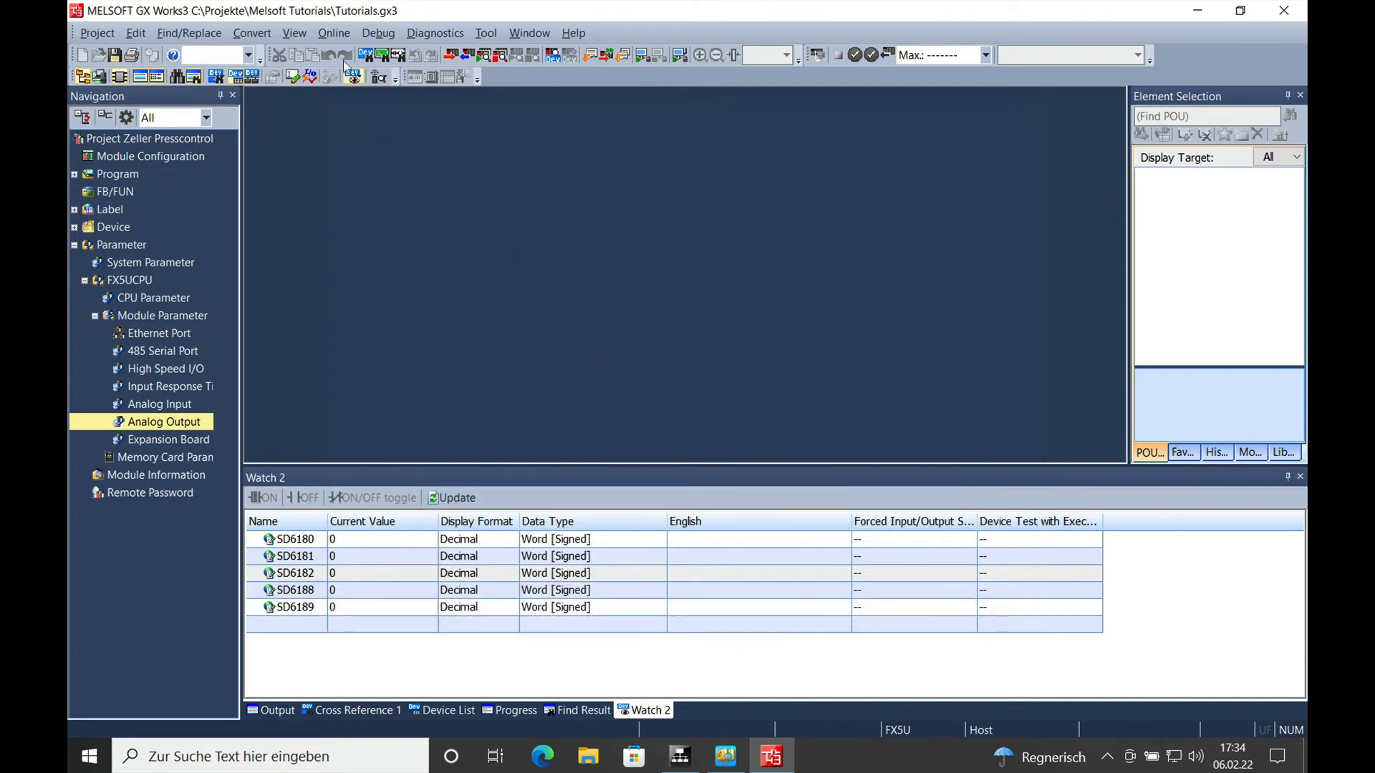
left_click(334, 33)
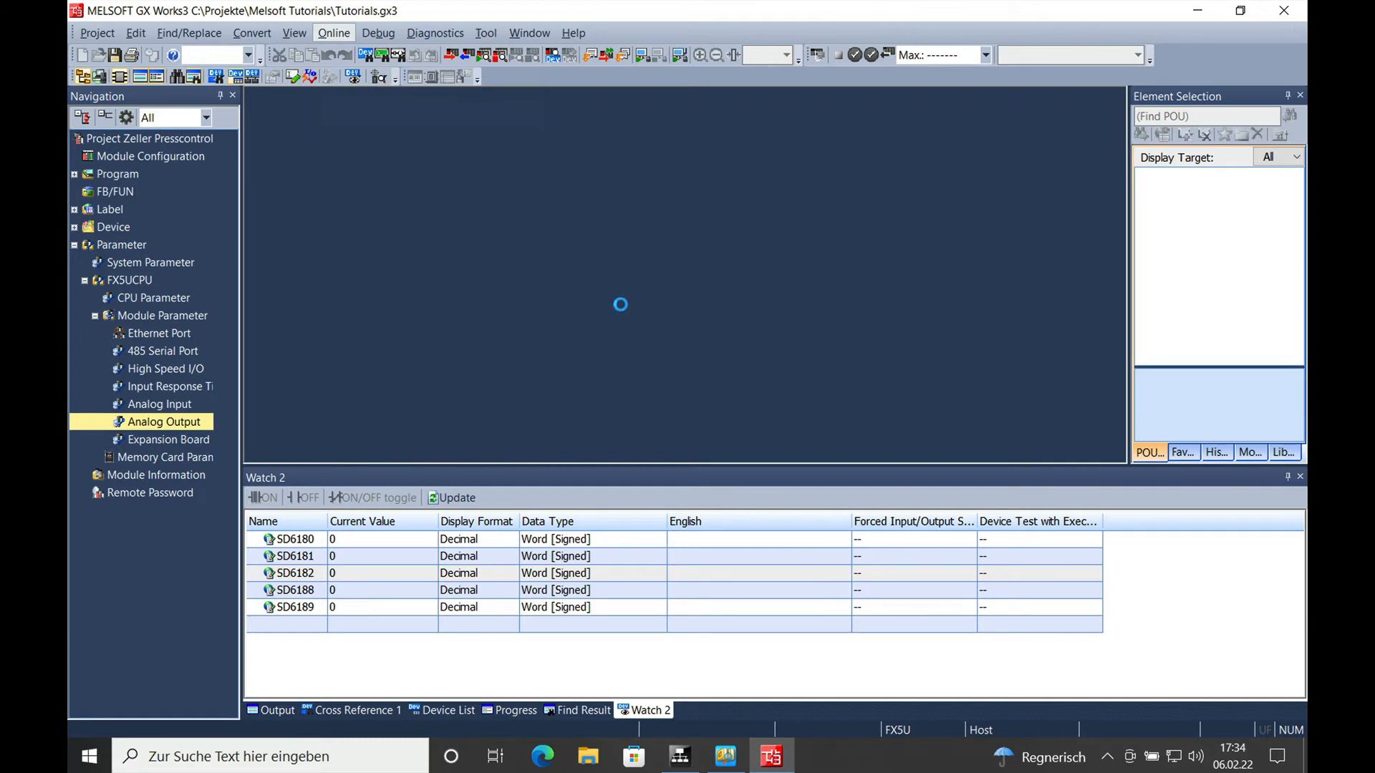
left_click(334, 33)
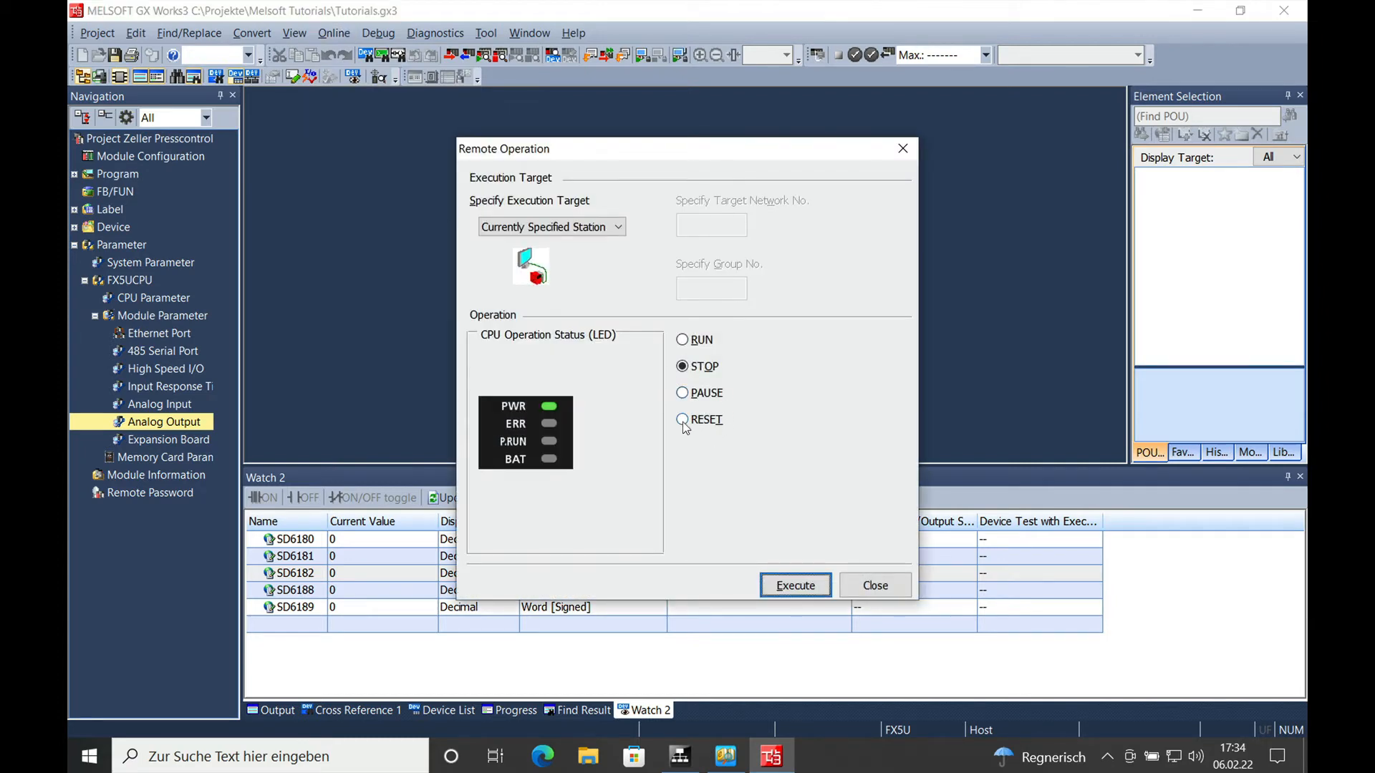
left_click(682, 419)
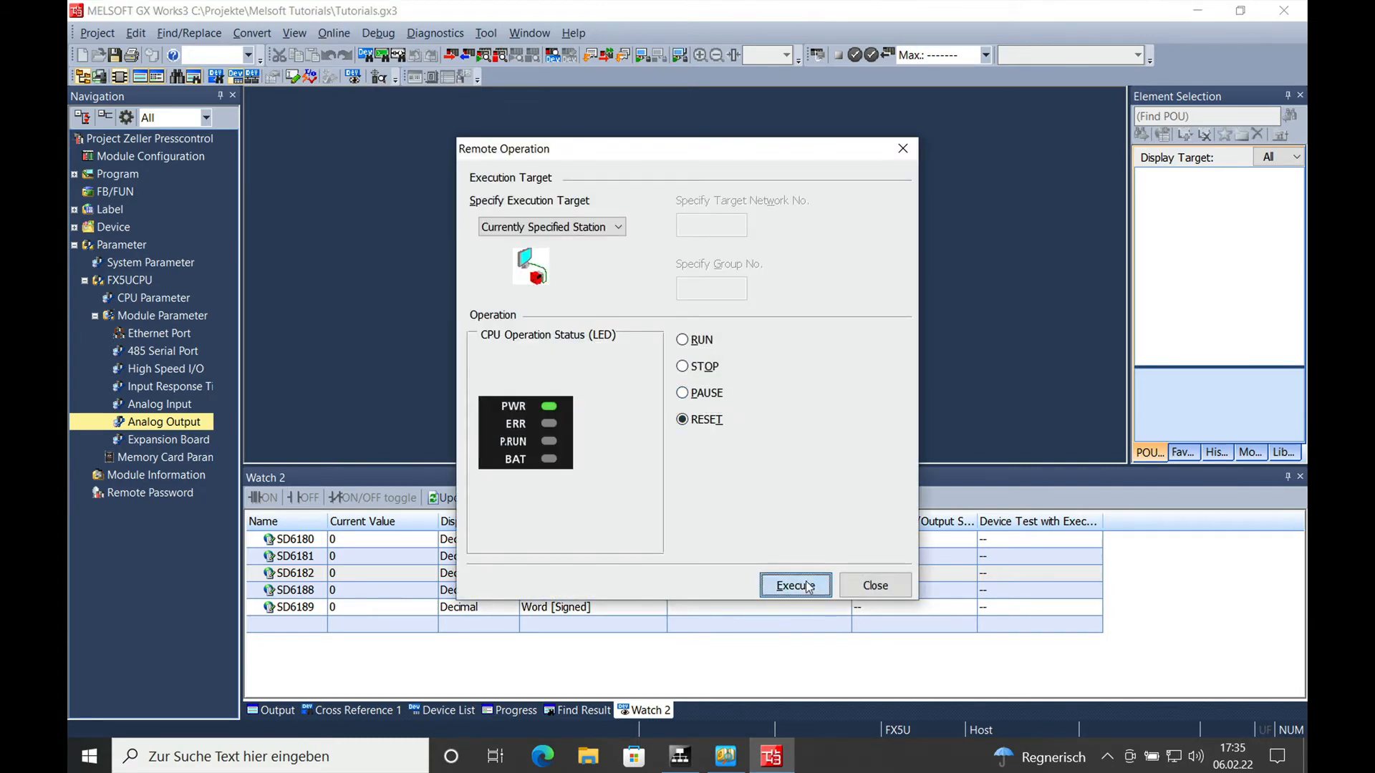
Step: Execute the CPU reset, confirming with Ja and OK, and wait for the restart
left_click(795, 585)
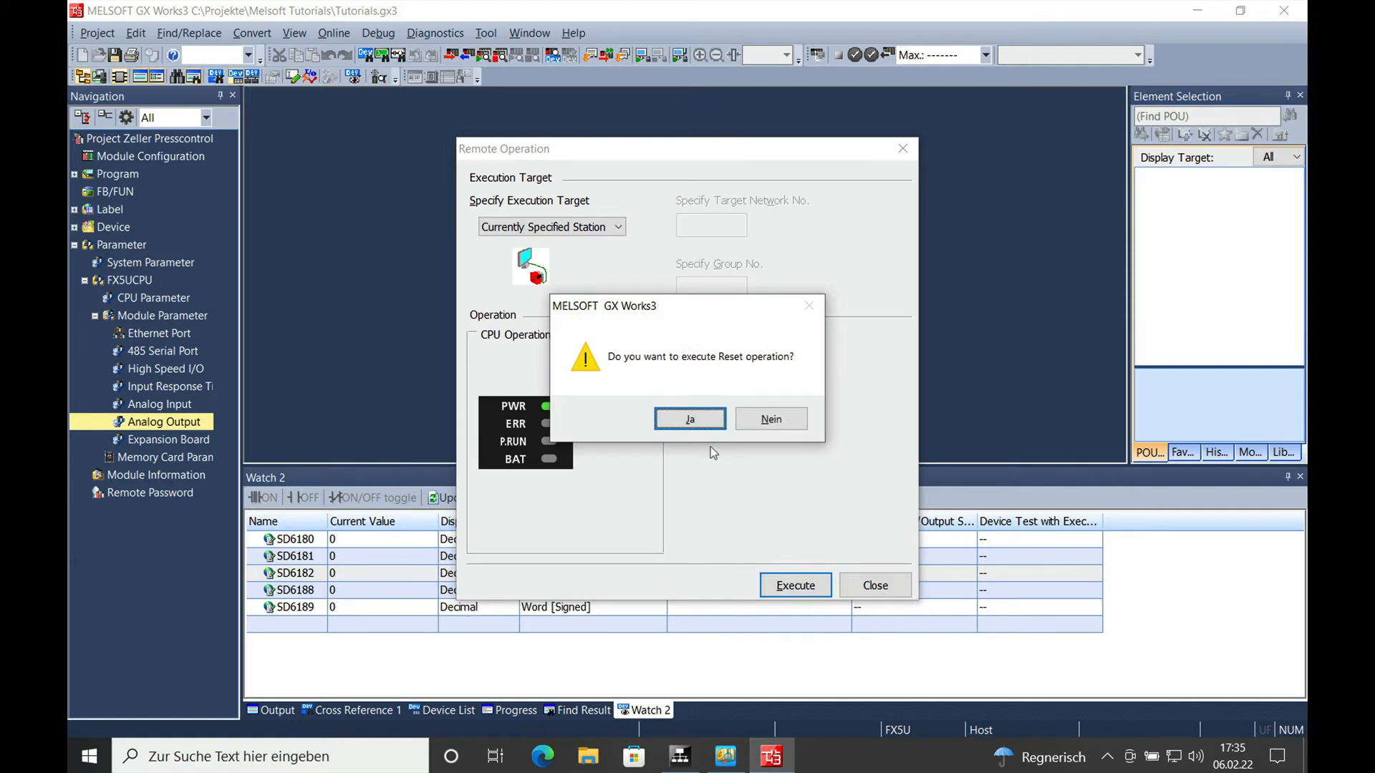
left_click(689, 420)
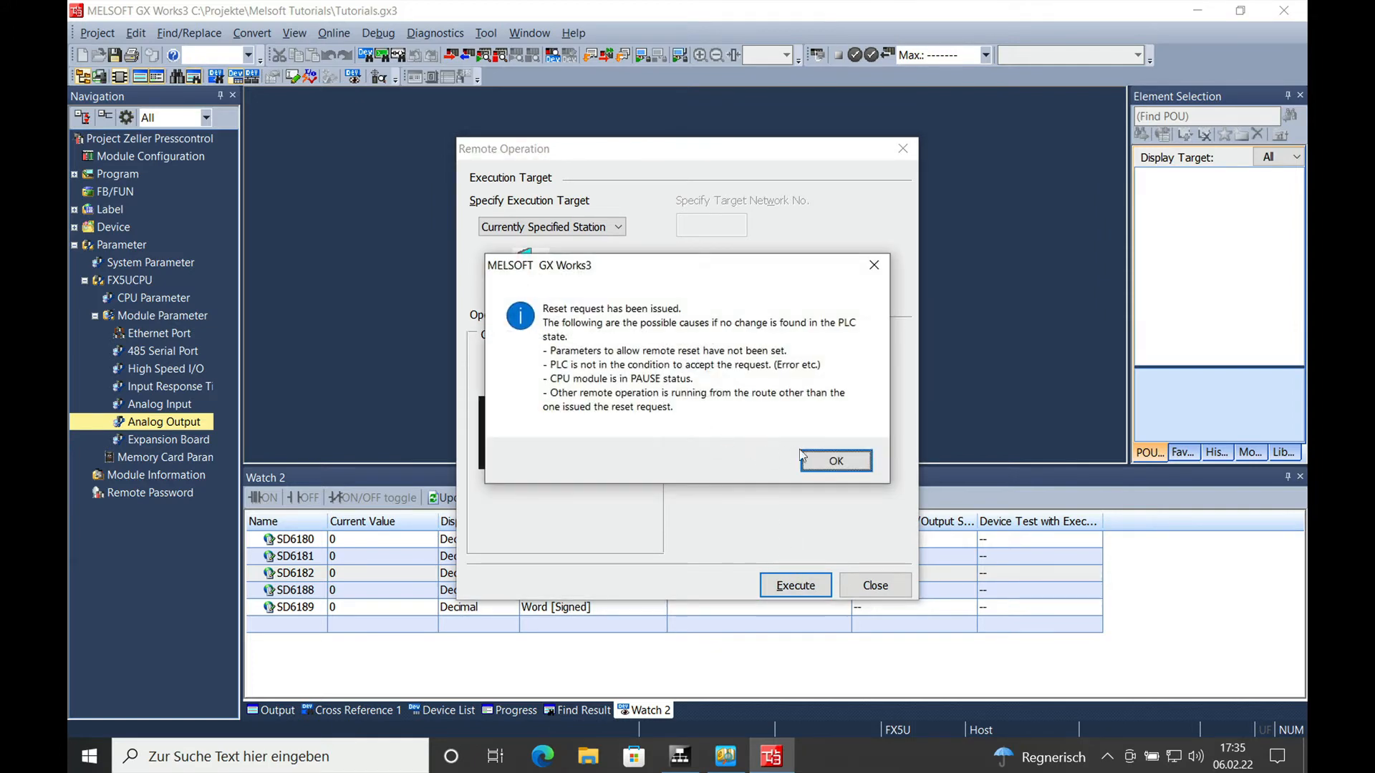
left_click(834, 459)
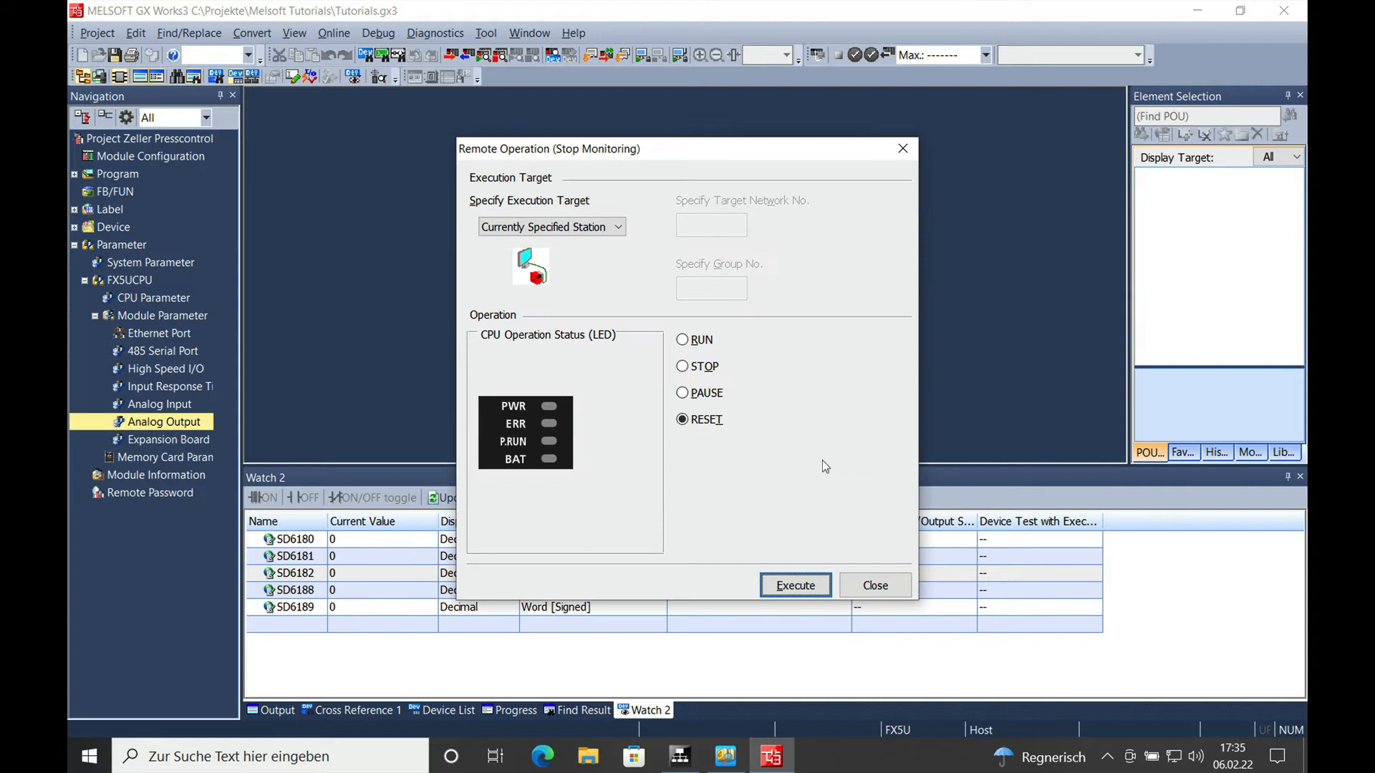
mouse_move(573, 421)
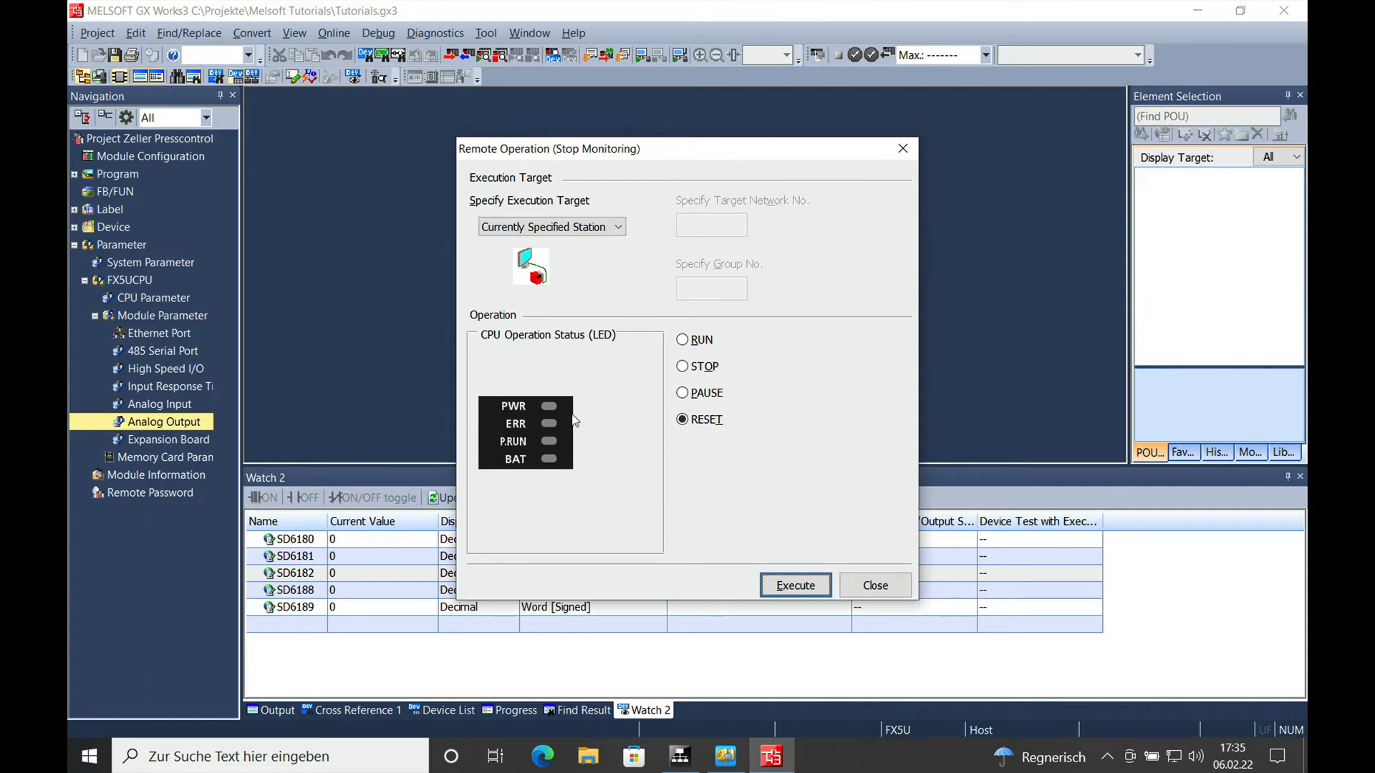
mouse_move(530, 450)
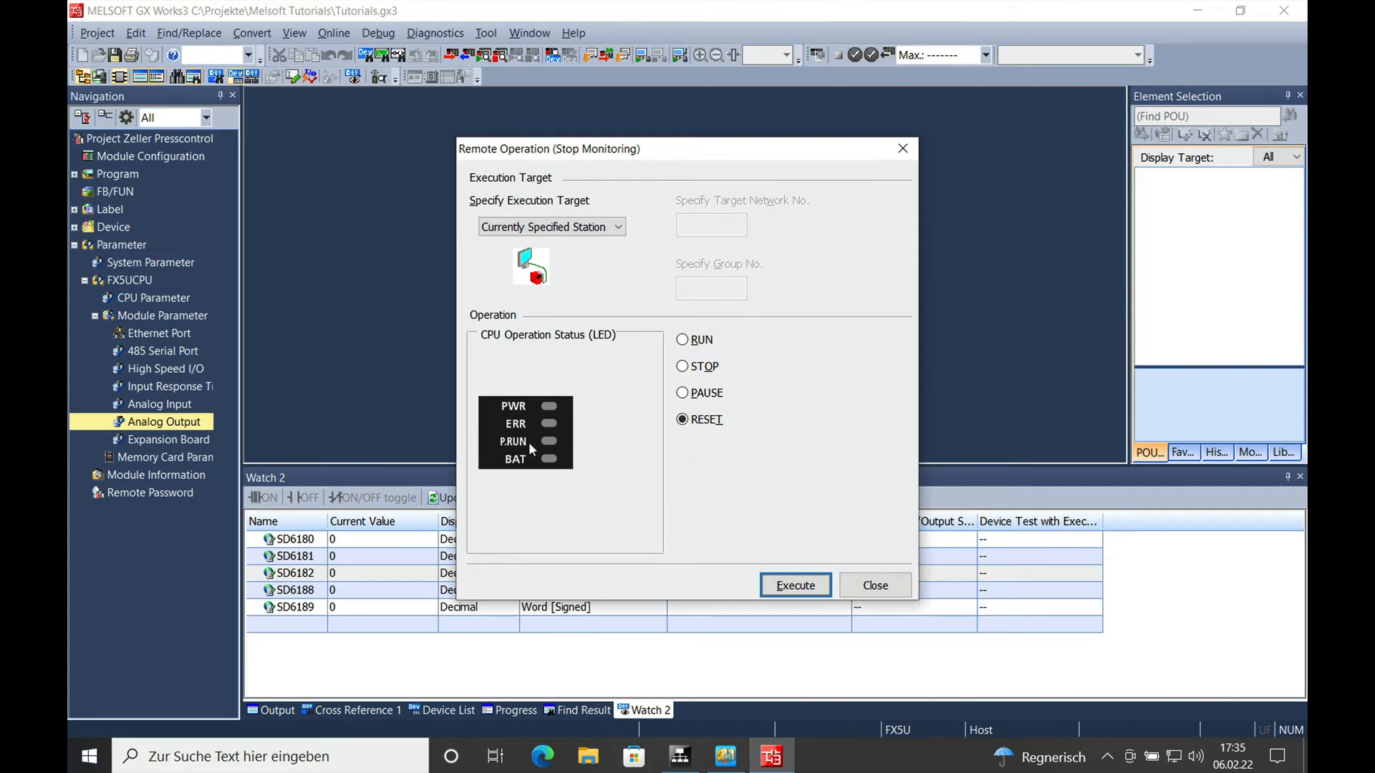
left_click(793, 584)
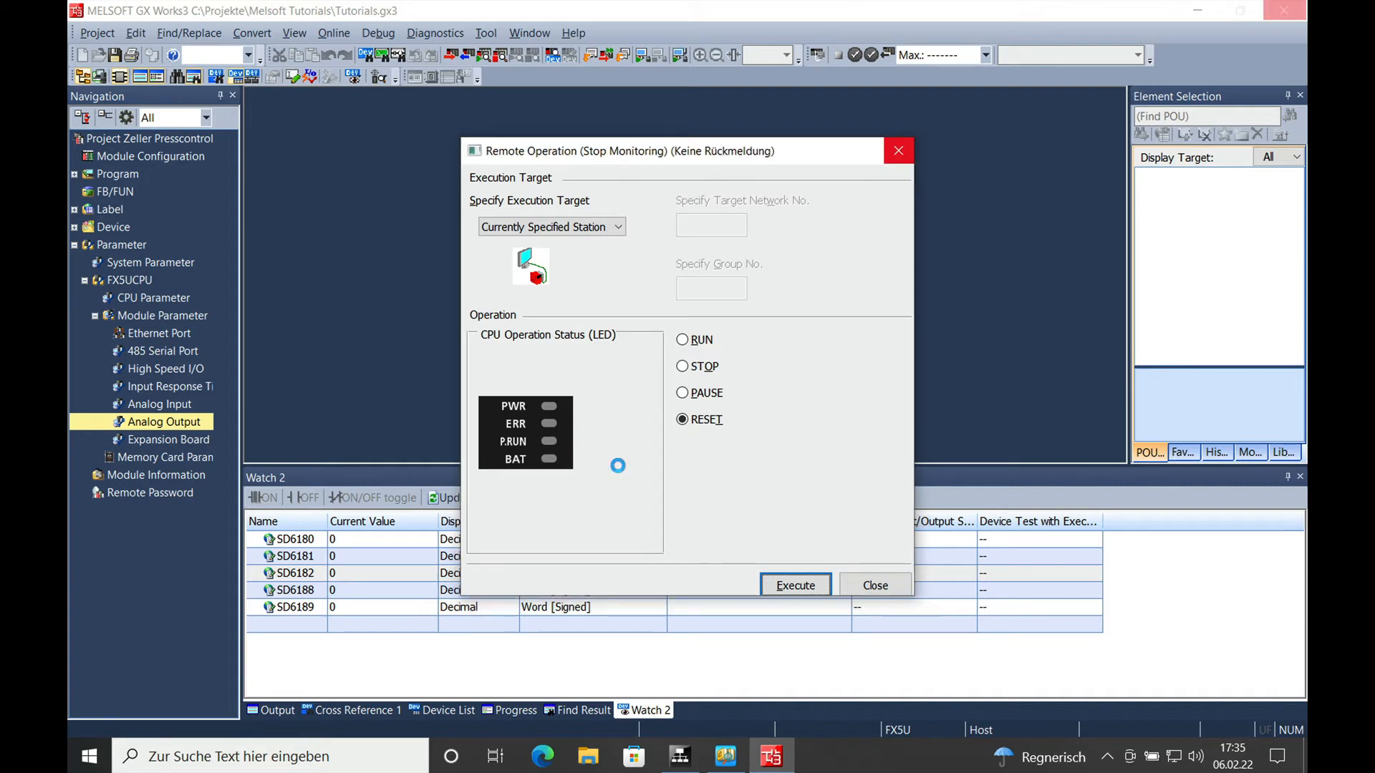
left_click(874, 584)
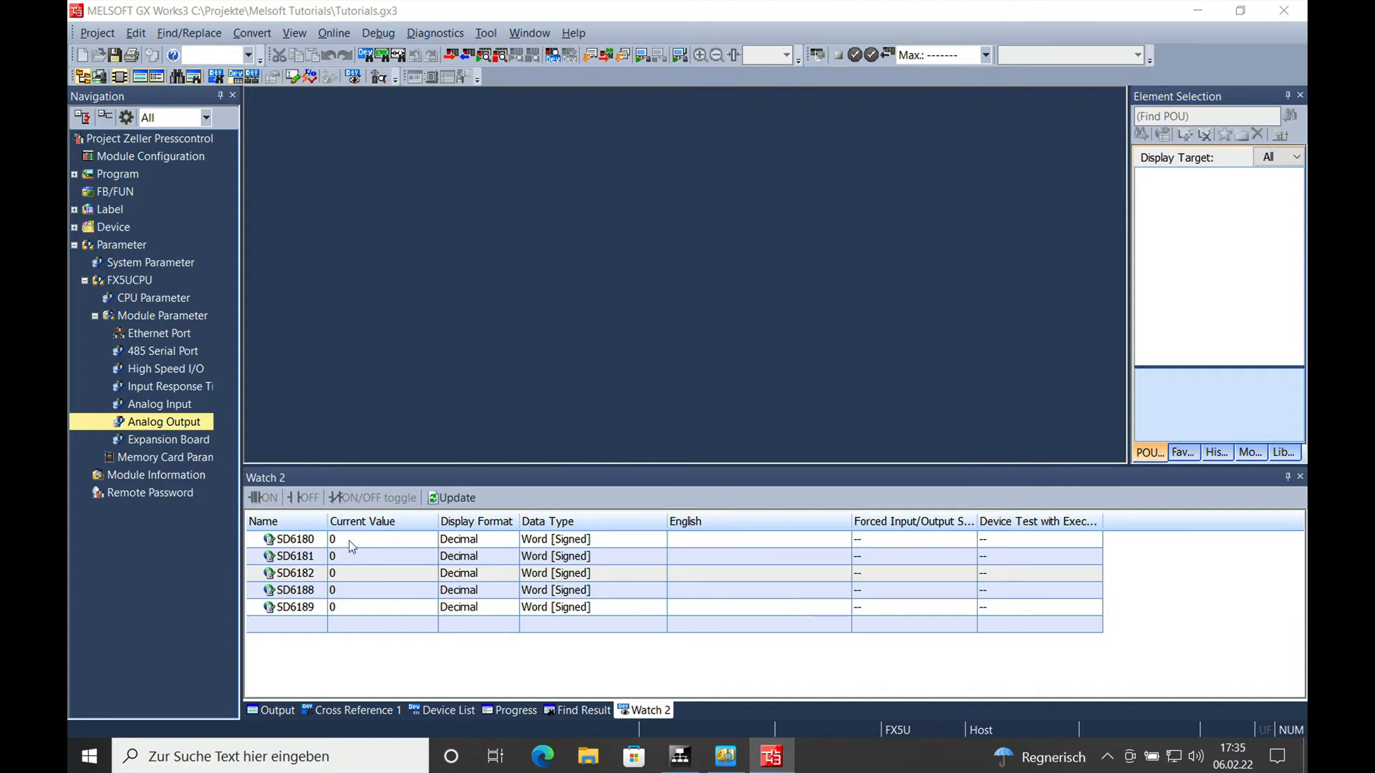
mouse_move(380, 544)
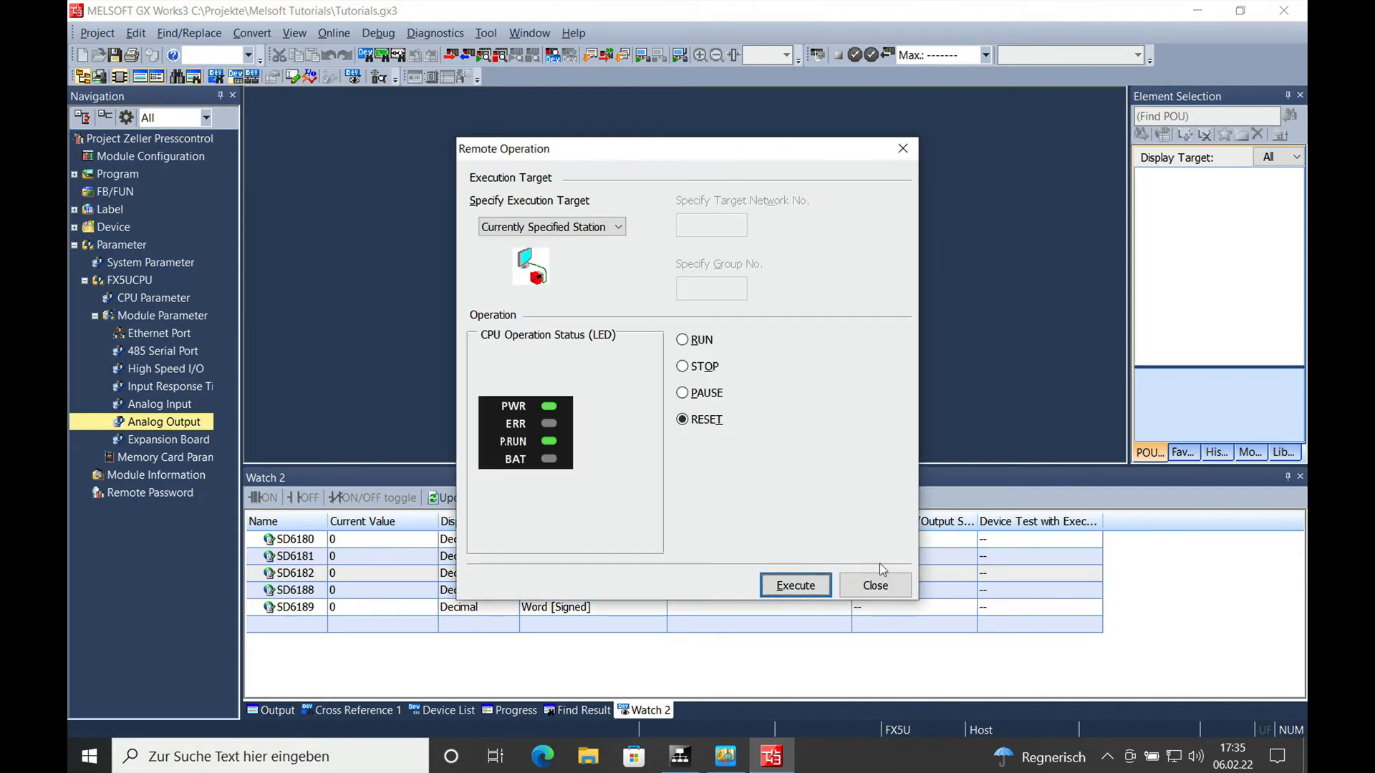
Step: Close Remote Operation; Watch 2 now shows SD6188 = 100 and SD6189 = 1
left_click(874, 584)
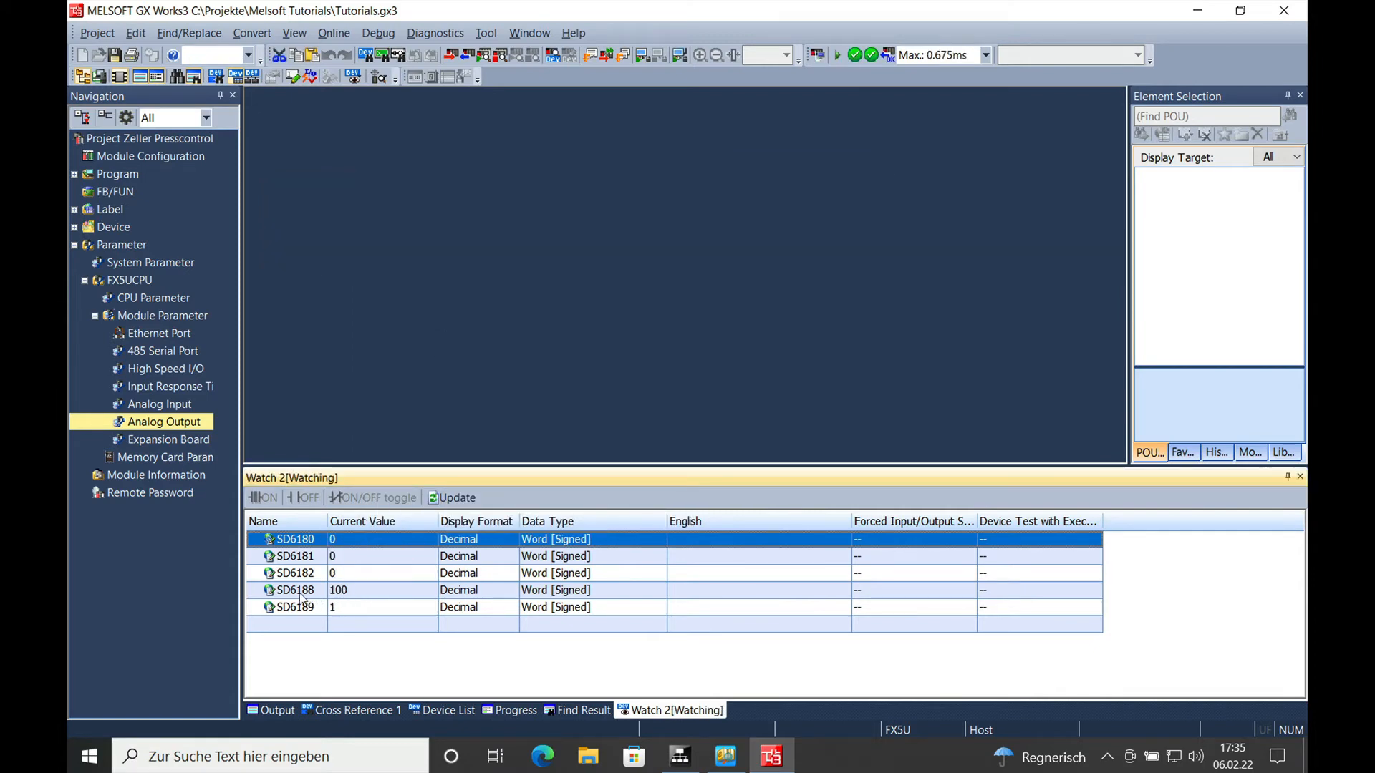
mouse_move(349, 600)
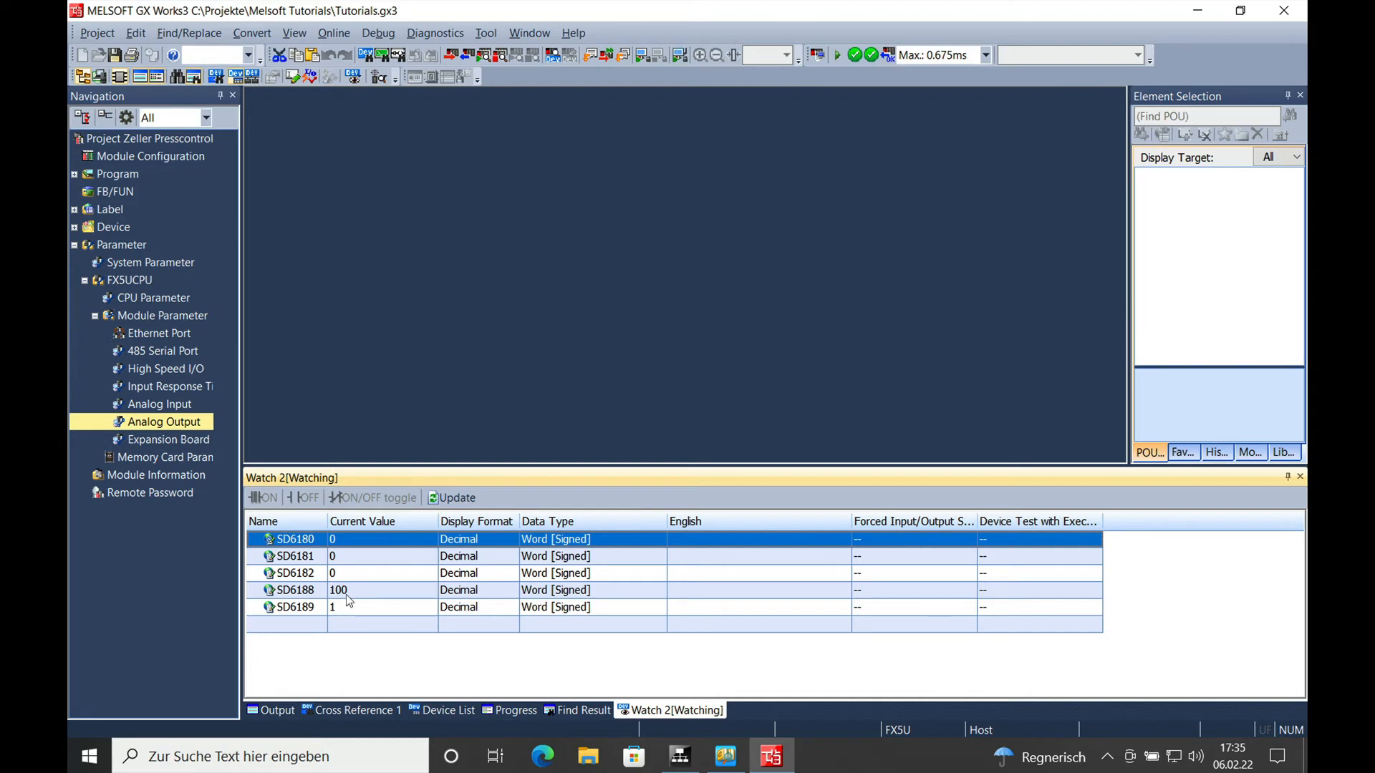
mouse_move(302, 619)
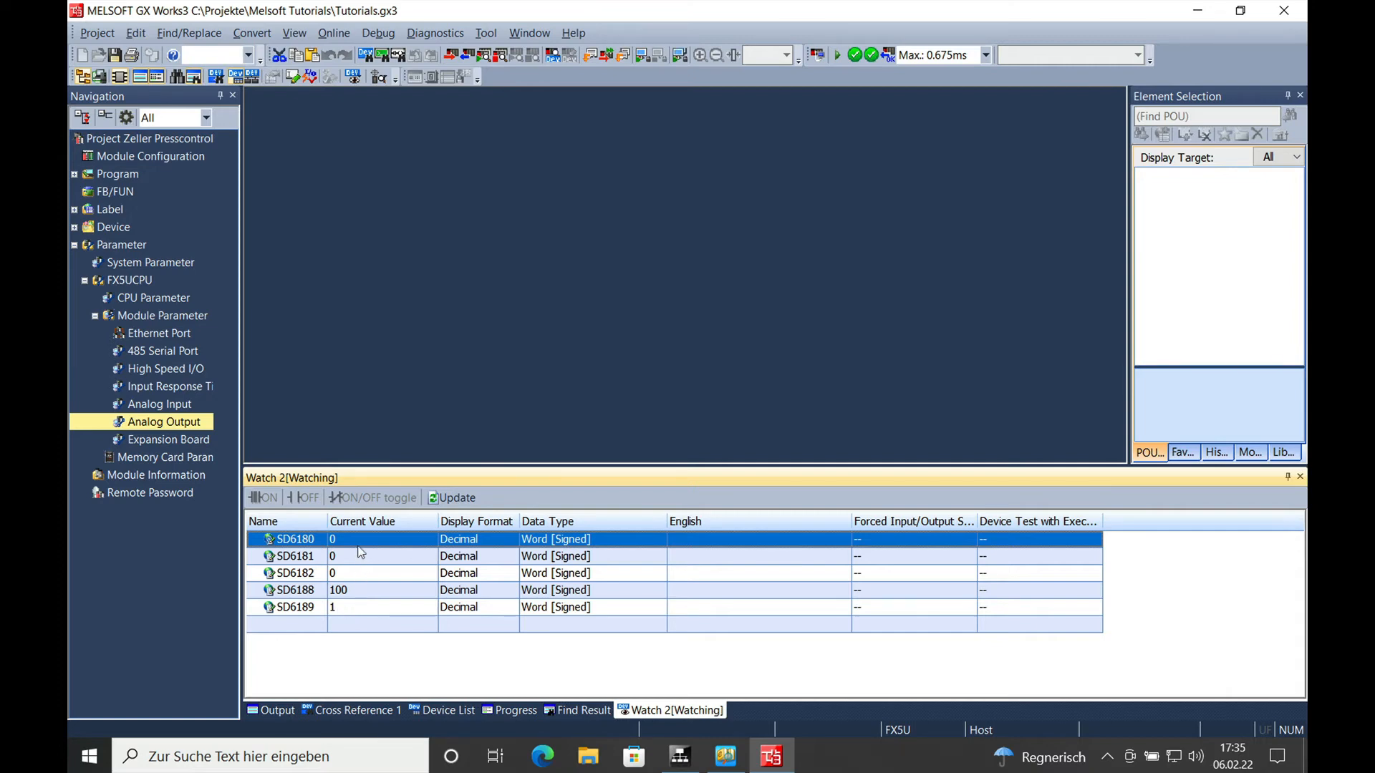
Step: Set SD6180's current value to 50 in Watch 2, giving SD6181 = 1980 and SD6182 = 4950
double_click(381, 539)
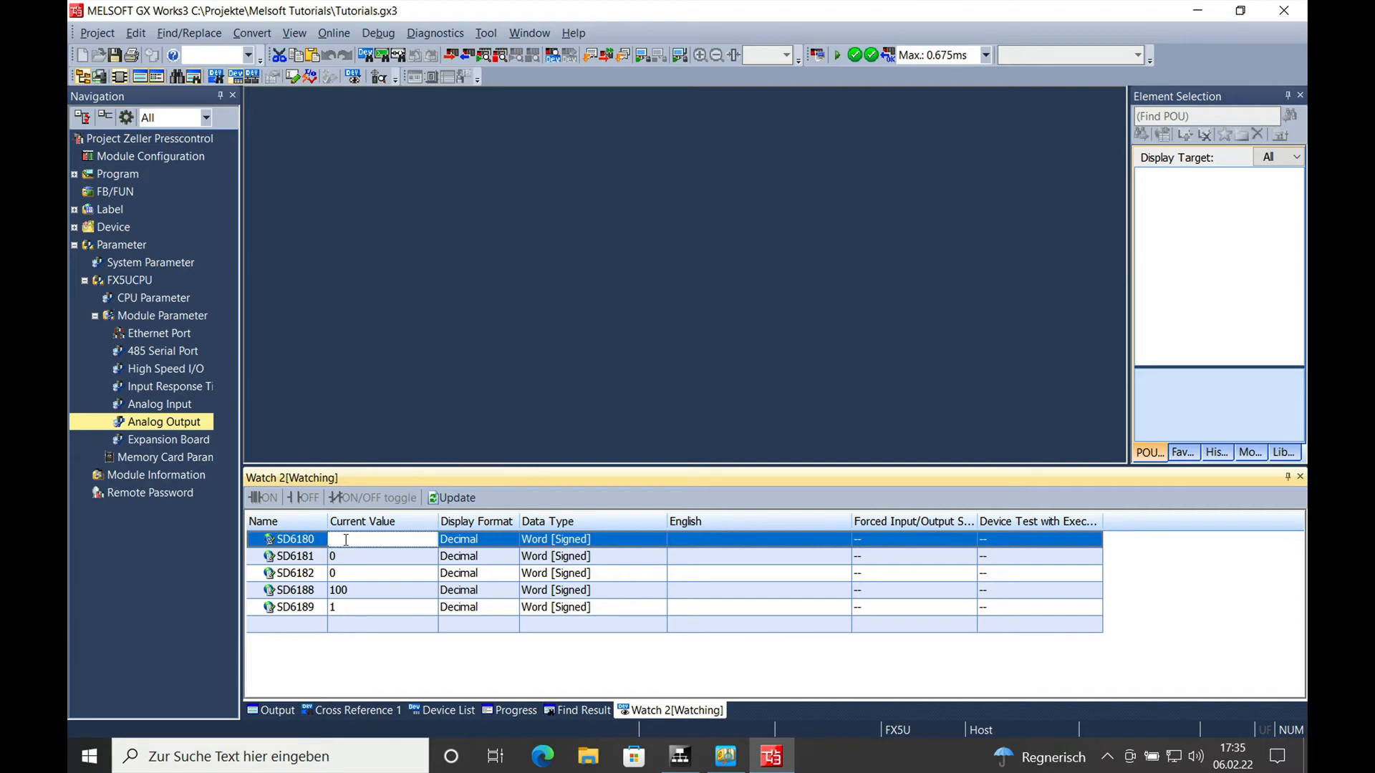
type("50")
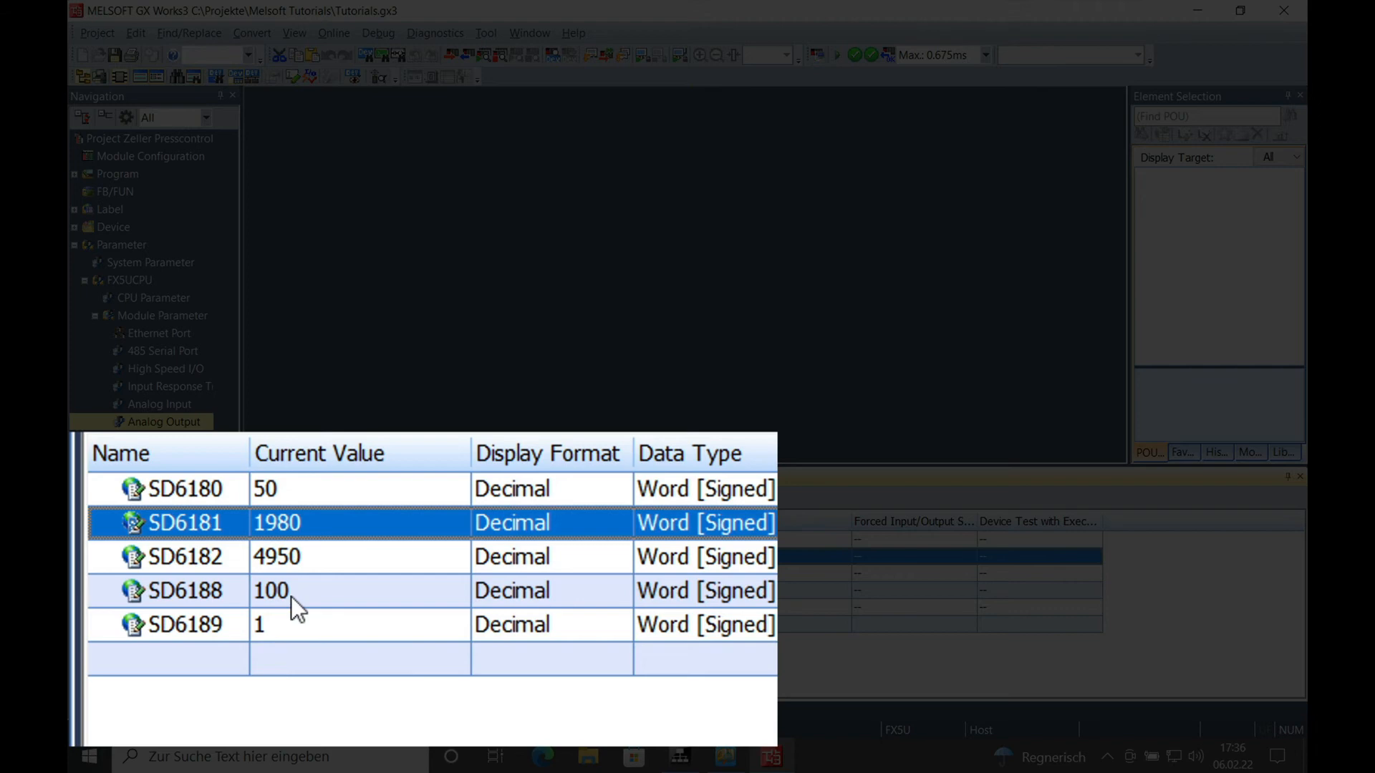
mouse_move(209, 568)
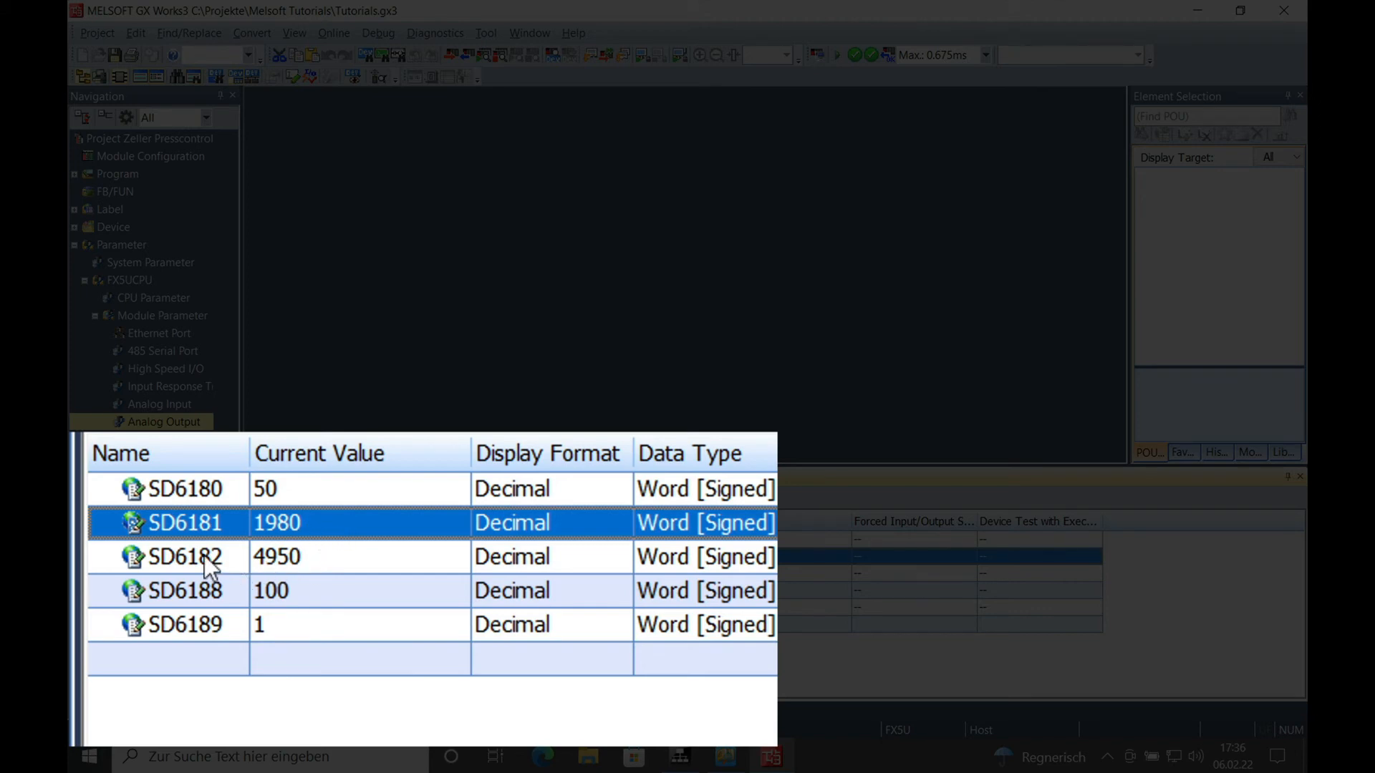
mouse_move(235, 565)
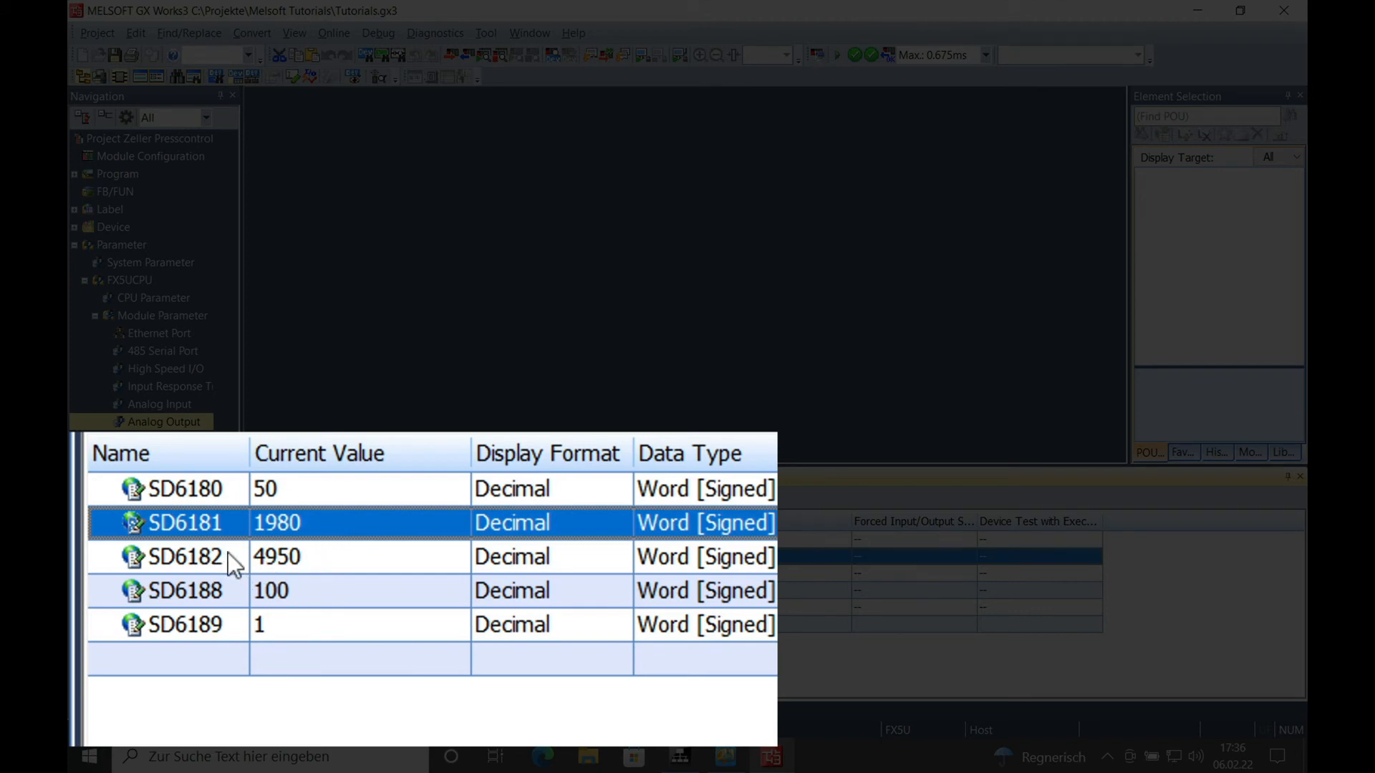
mouse_move(268, 579)
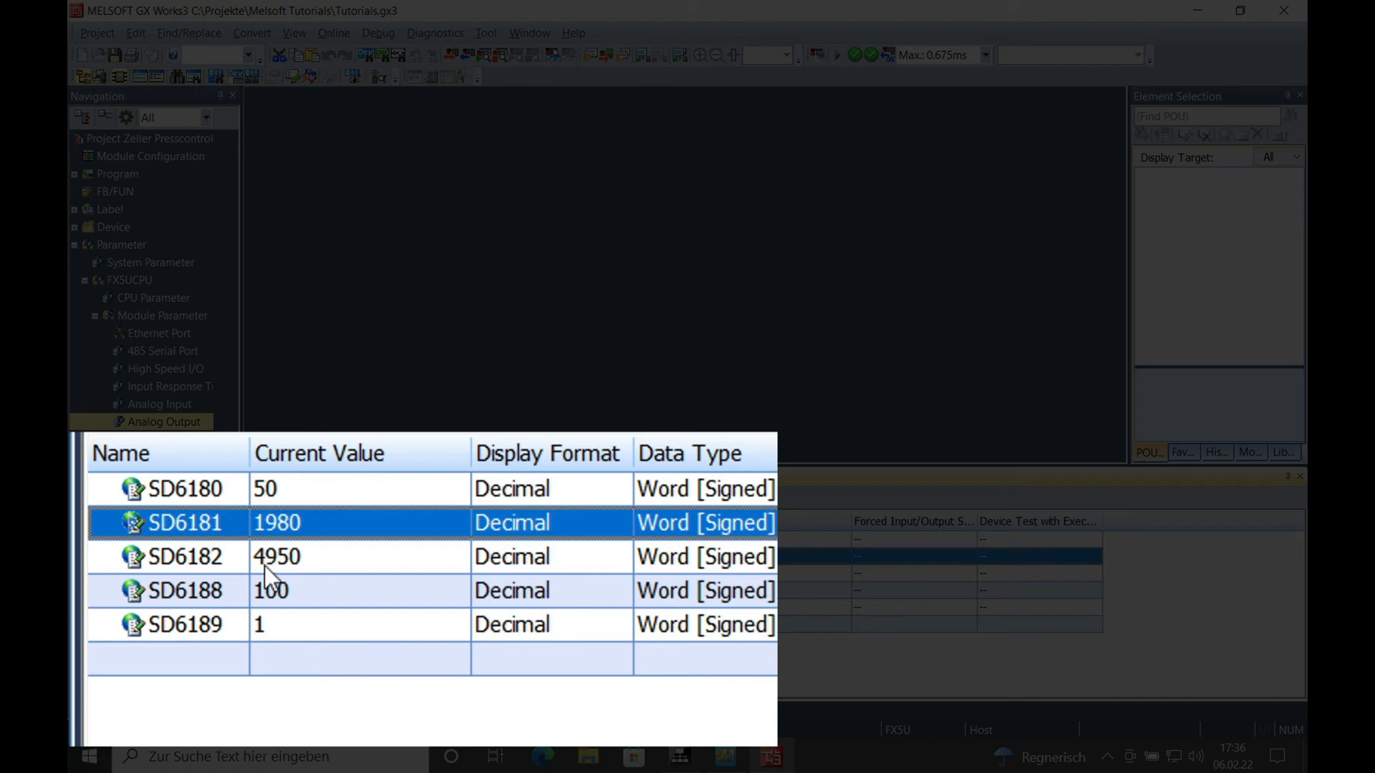
mouse_move(276, 577)
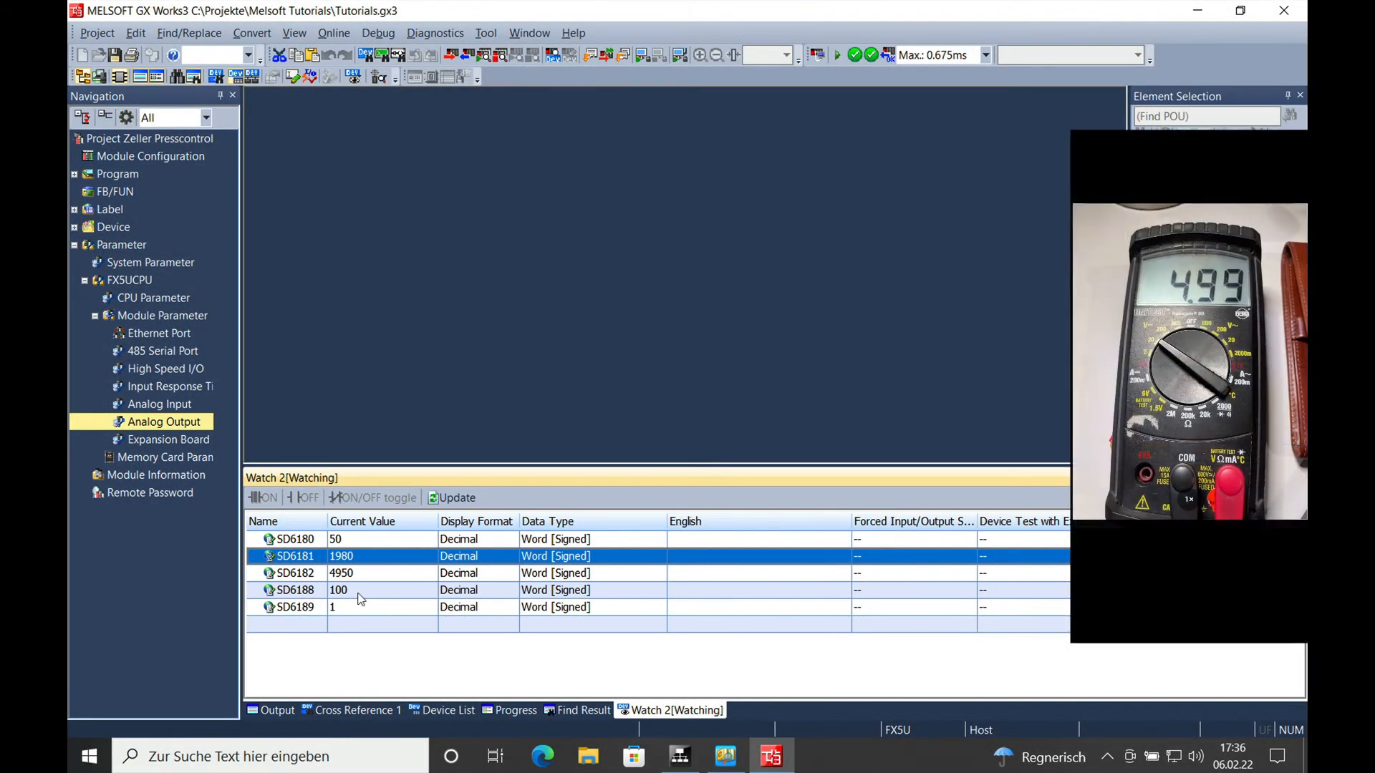
Step: Set SD6180 to 75, giving SD6181 2990 and SD6182 7475 (meter reads 7.59 V)
left_click(335, 538)
type("75")
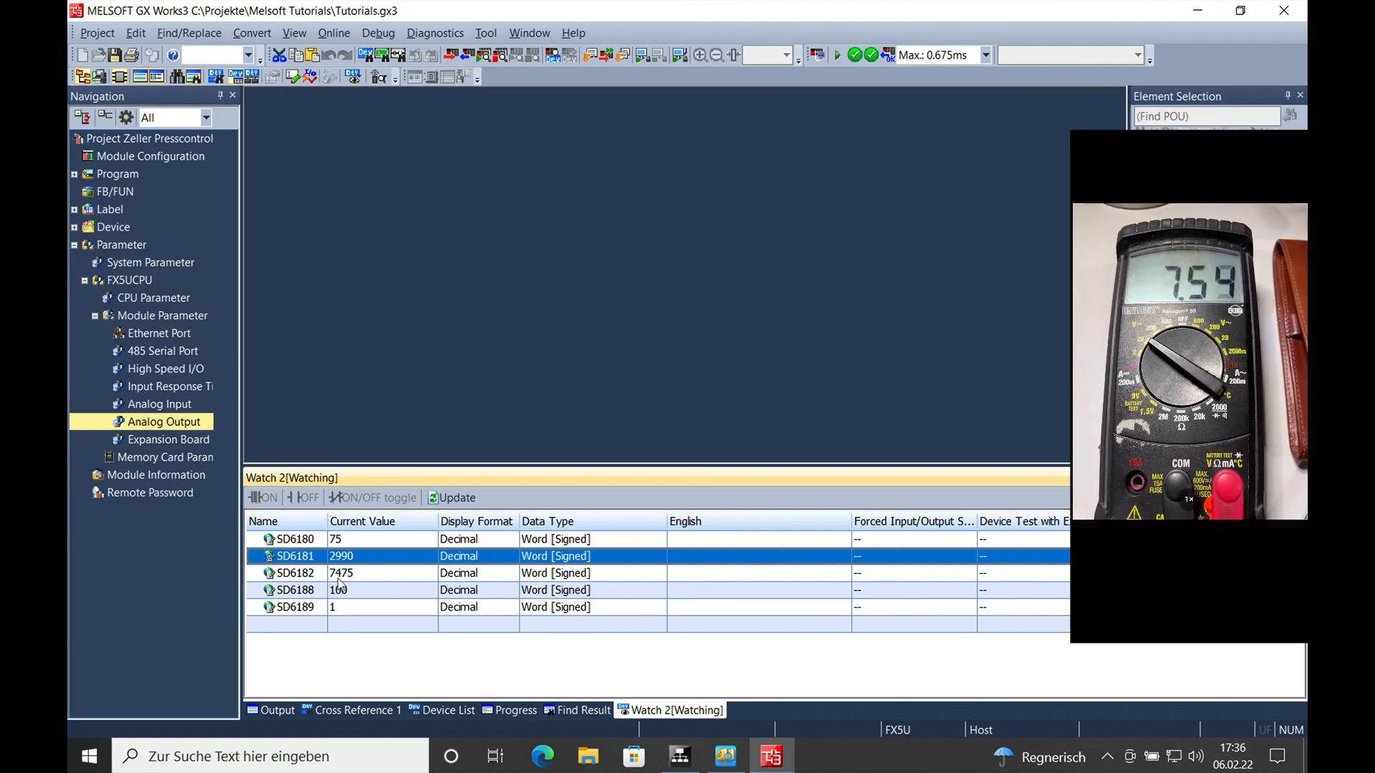
mouse_move(380, 573)
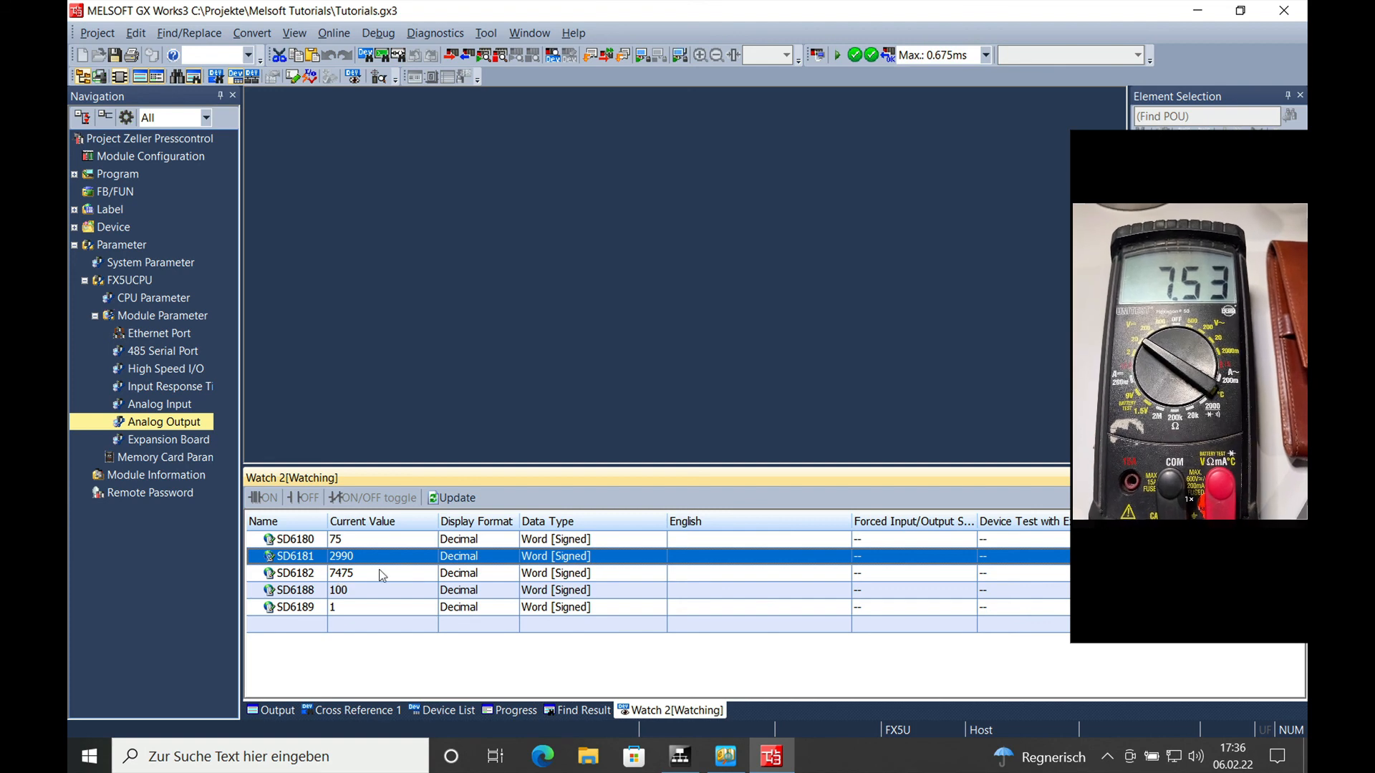